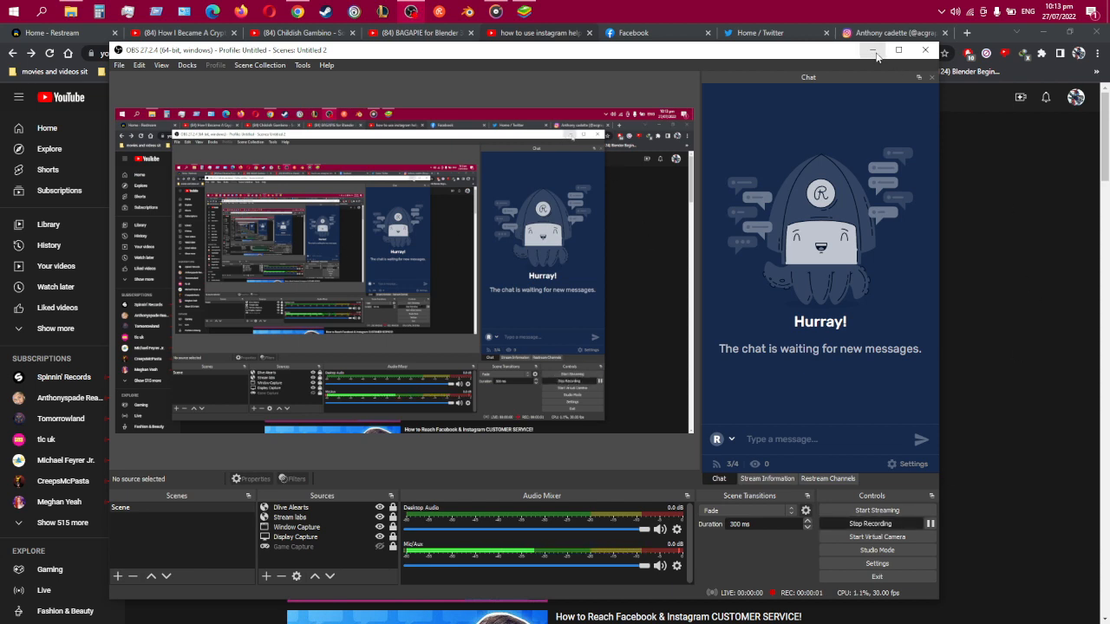
Minimize OBS and browse the artwork posts on the Instagram profile while logged out
click(873, 50)
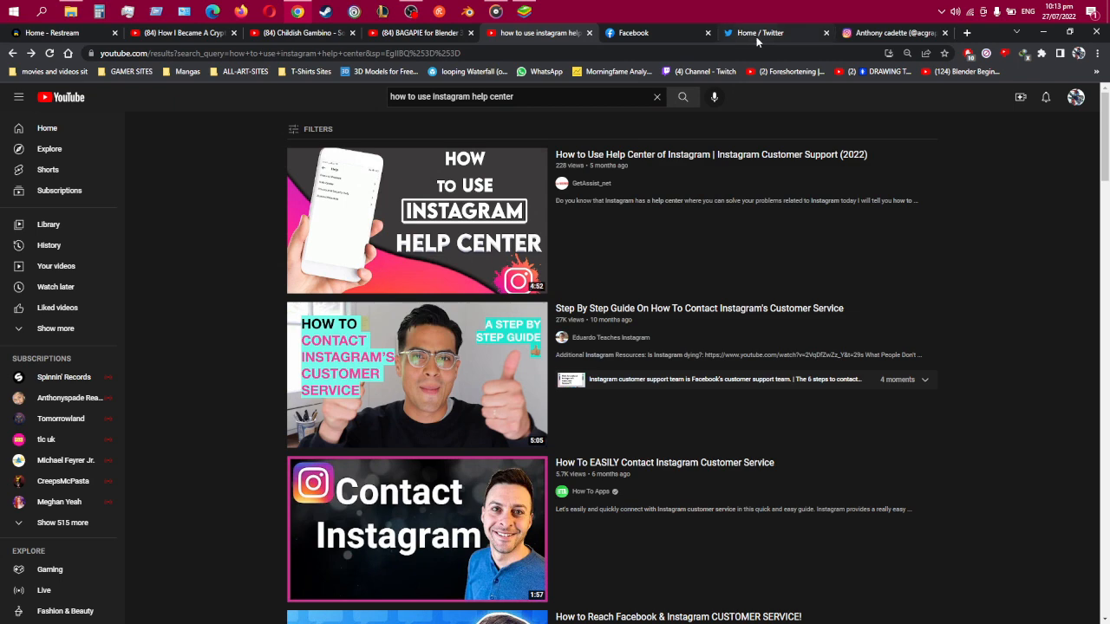
click(893, 33)
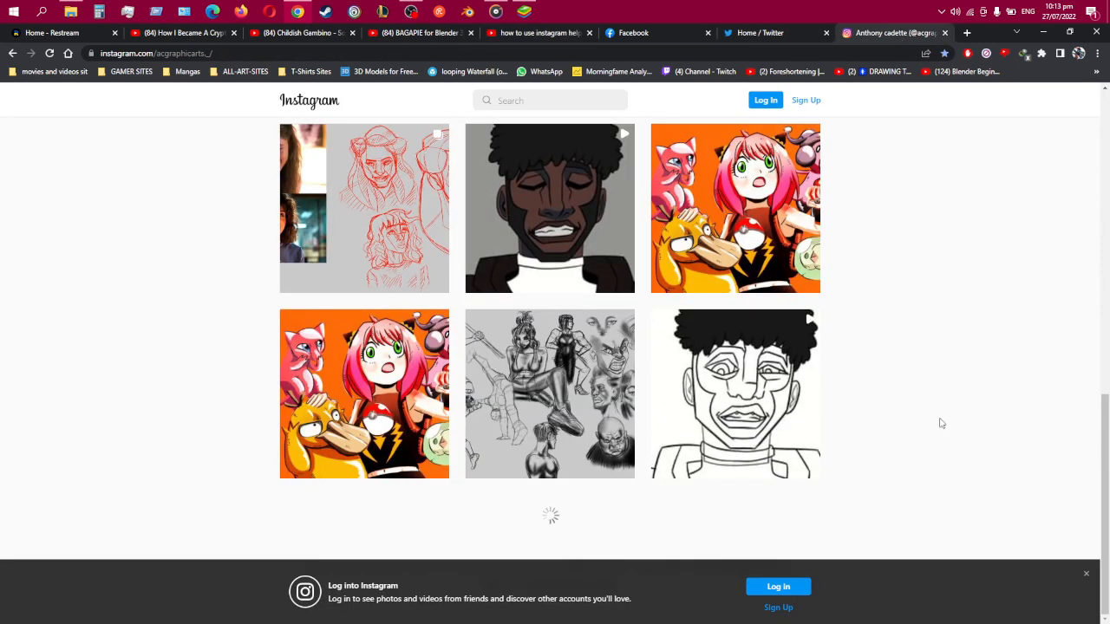
scroll(down, 3)
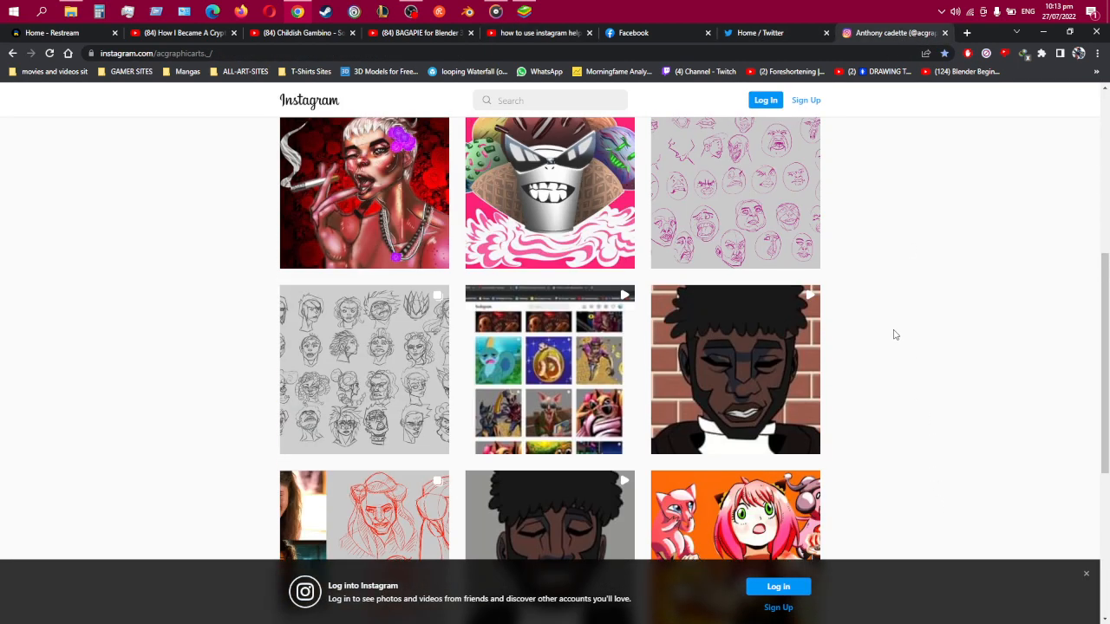
mouse_move(192, 133)
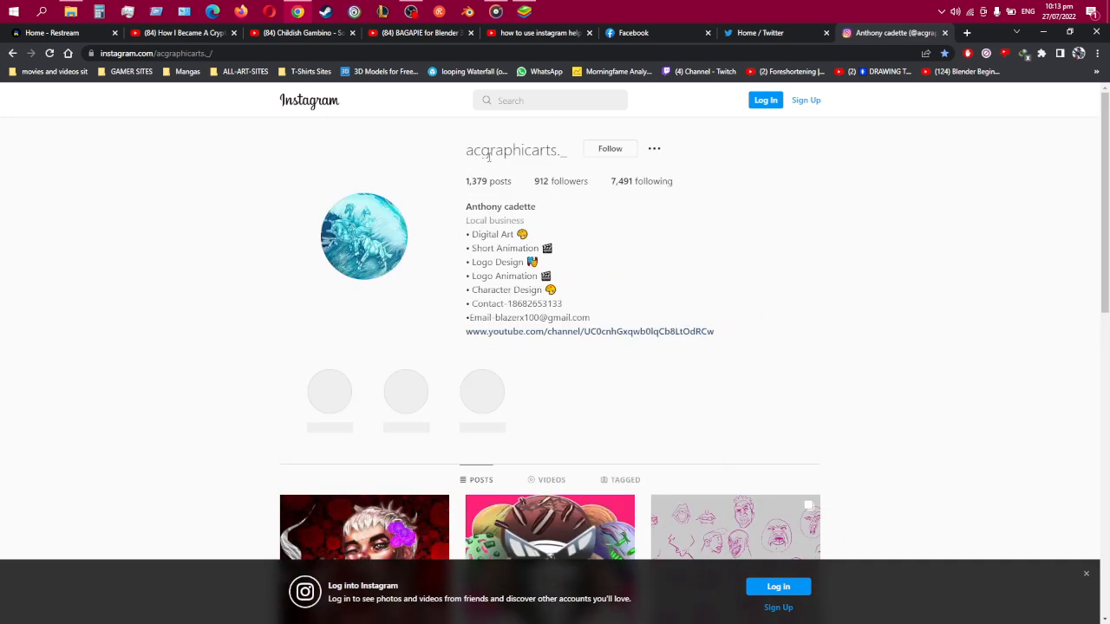
mouse_move(839, 269)
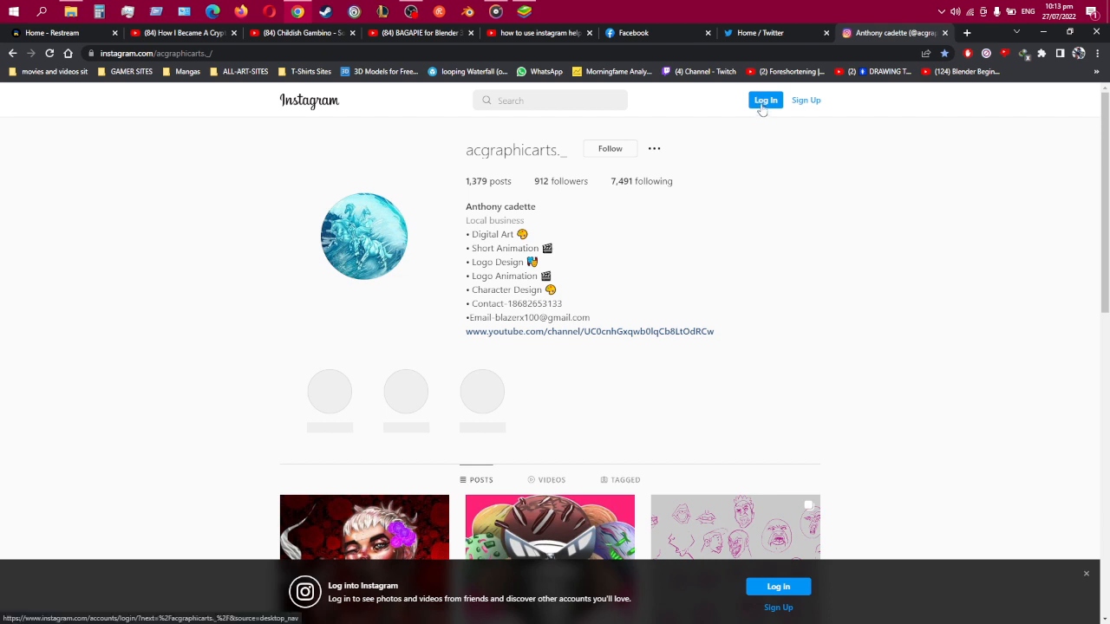
Use the profile's Log In button to reach the login form with saved credentials filled in
click(765, 100)
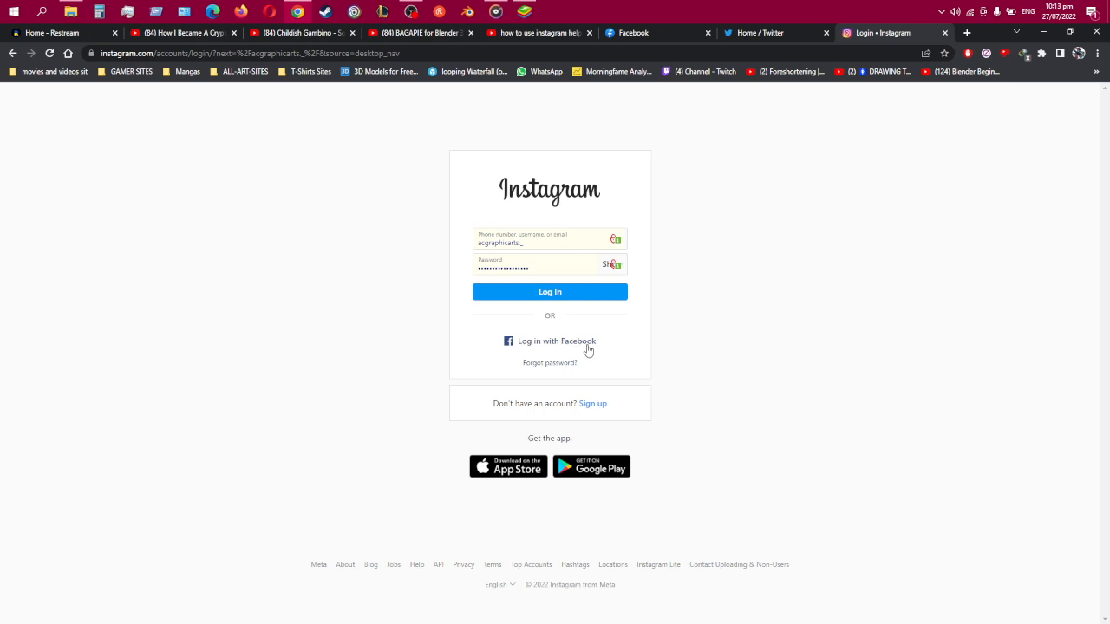
mouse_move(571, 349)
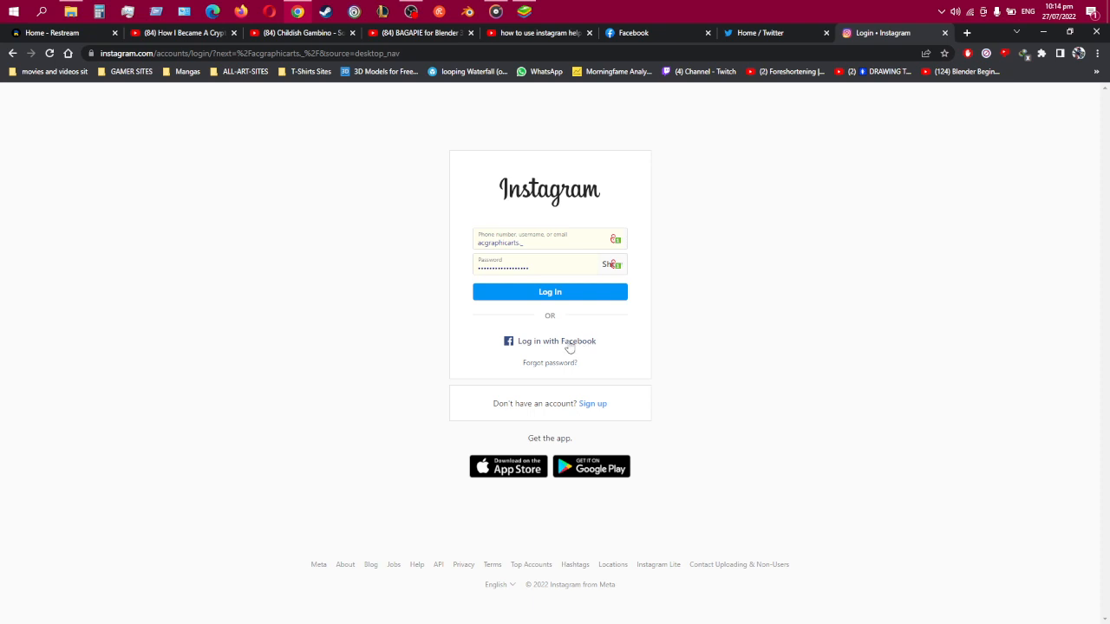
Choose 'Log in with Facebook', reaching the prompt to set up Accounts Center
click(550, 341)
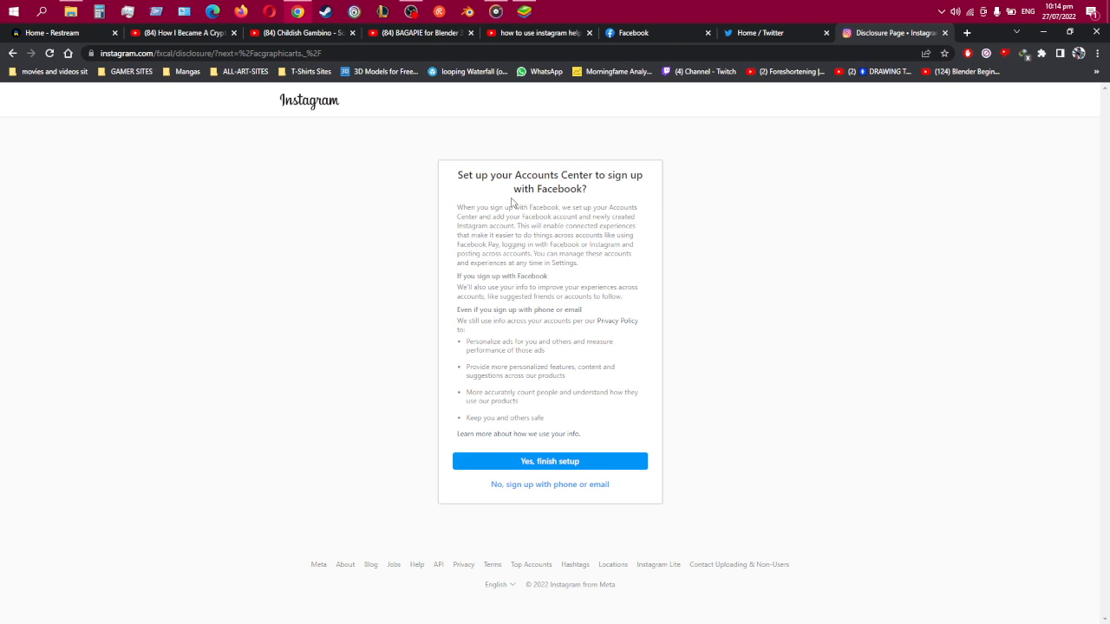
mouse_move(501, 404)
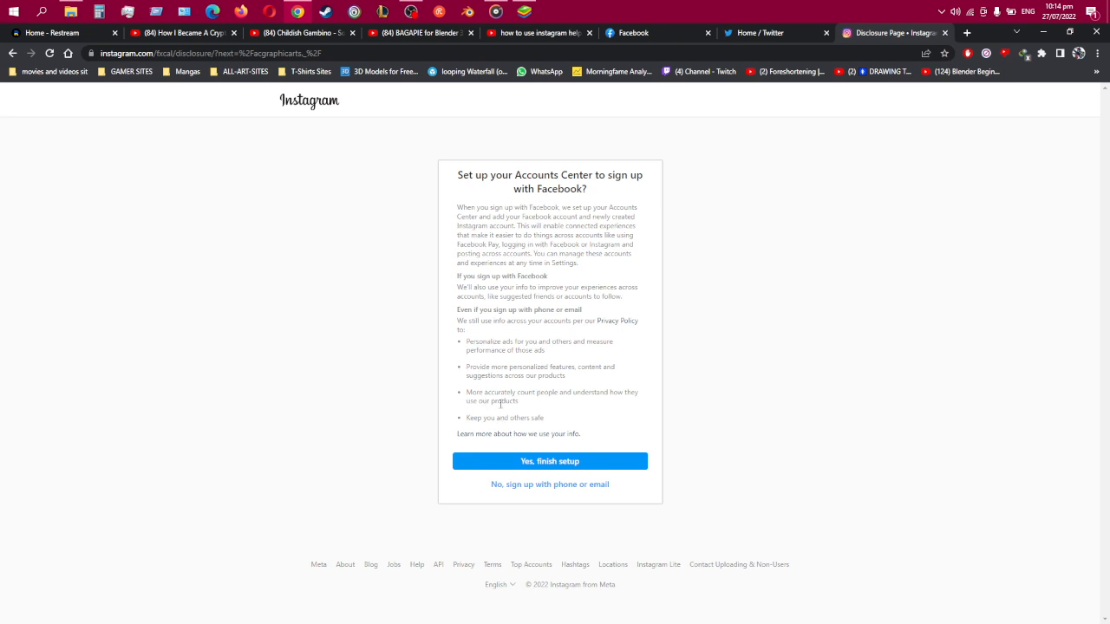
mouse_move(483, 194)
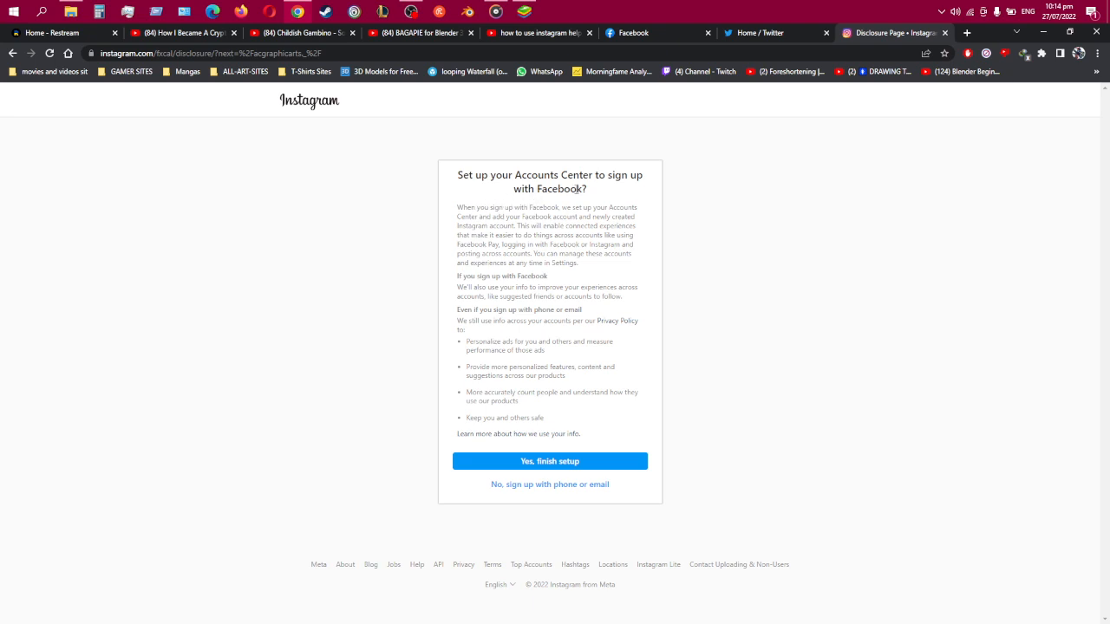
mouse_move(642, 190)
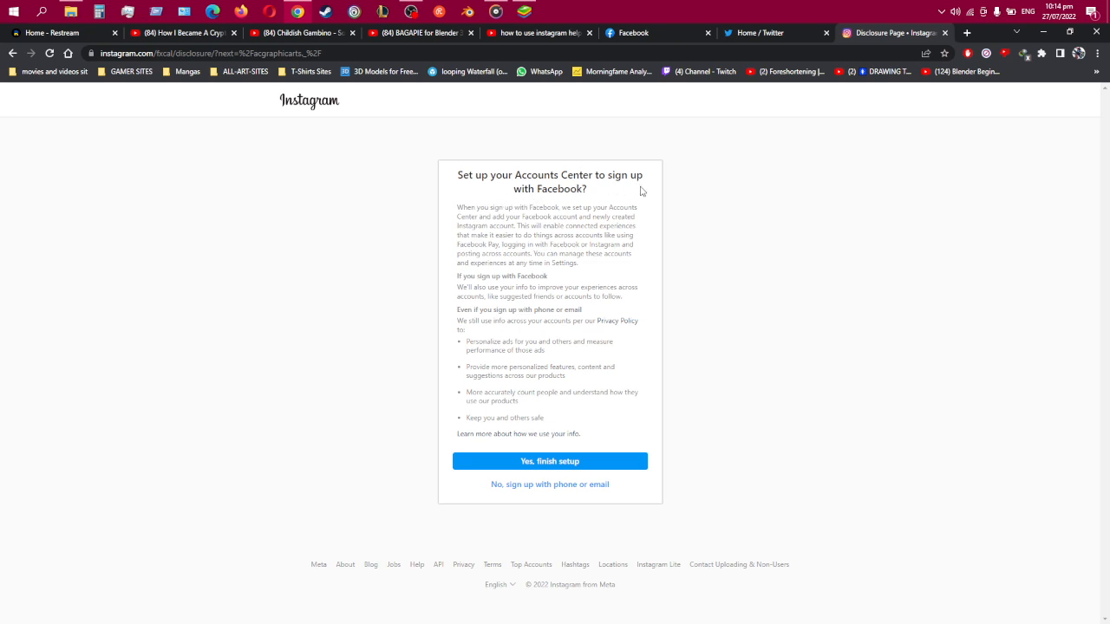
mouse_move(604, 417)
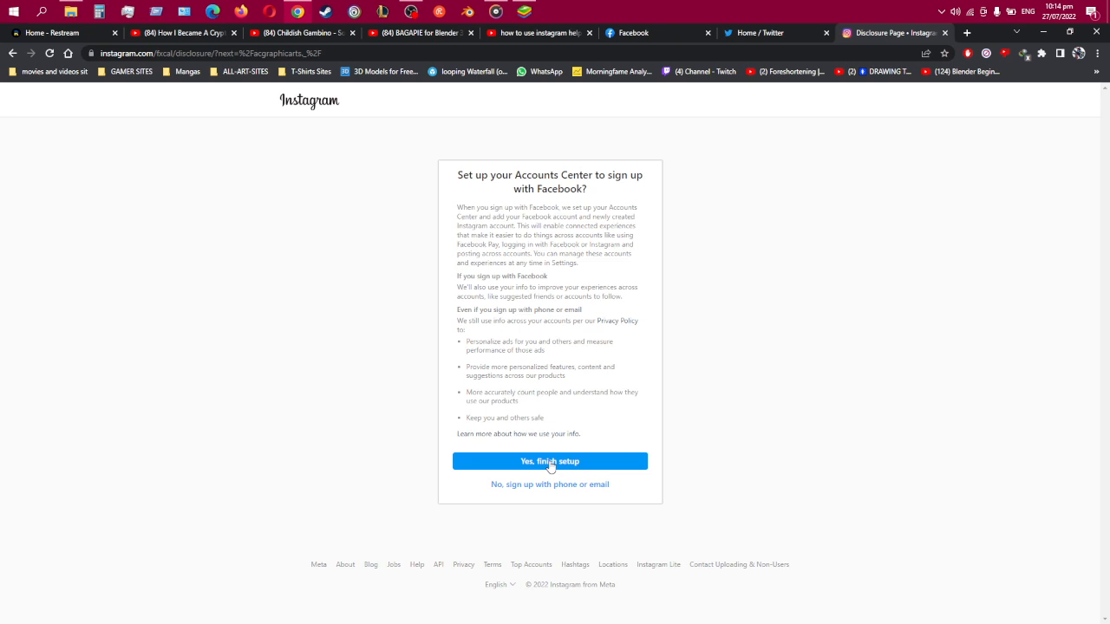
mouse_move(559, 445)
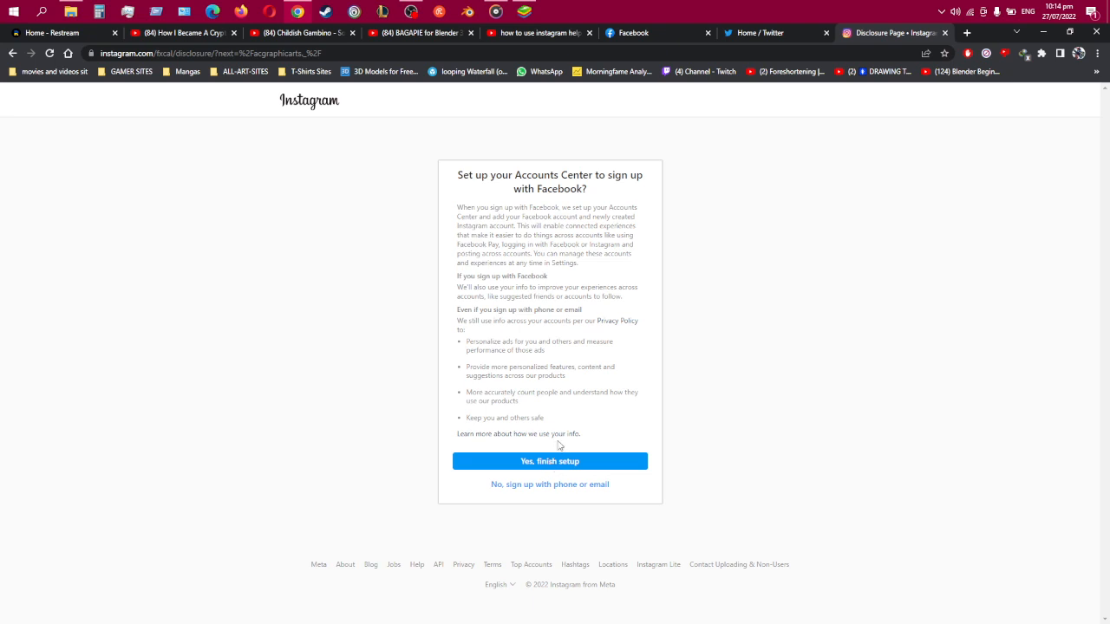
mouse_move(547, 471)
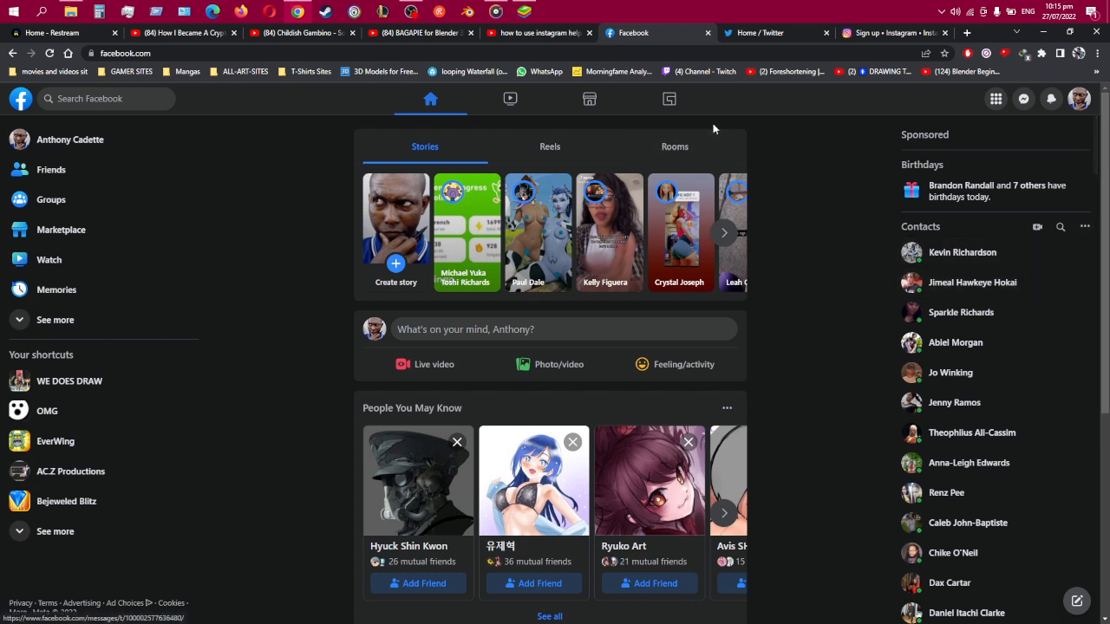
Go to Facebook's general profile settings and choose Accounts Center in the sidebar
click(1079, 98)
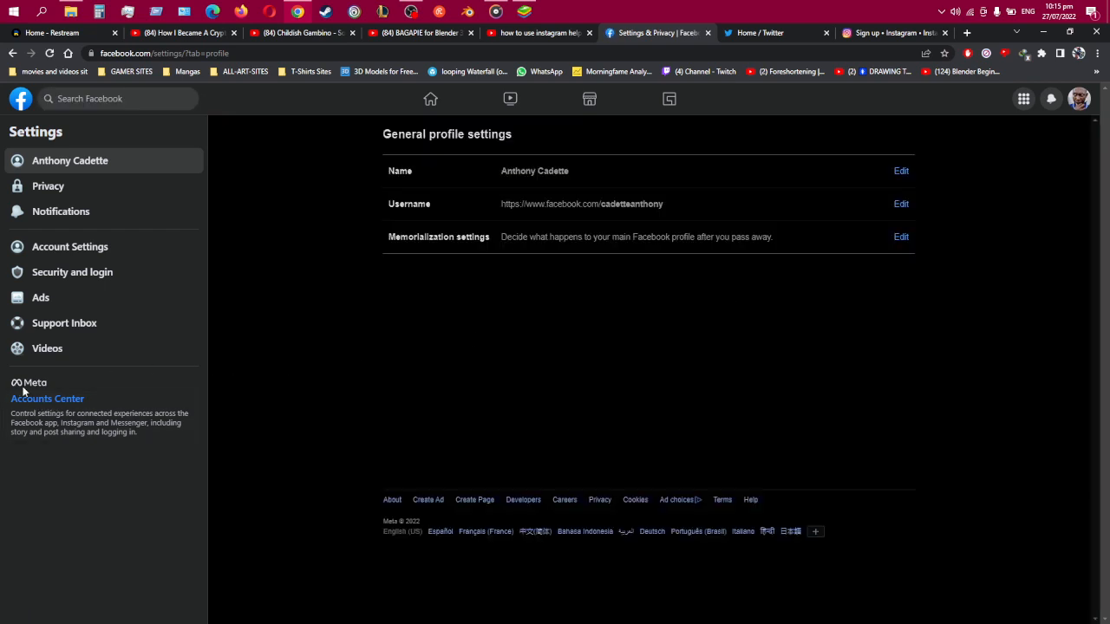
click(47, 399)
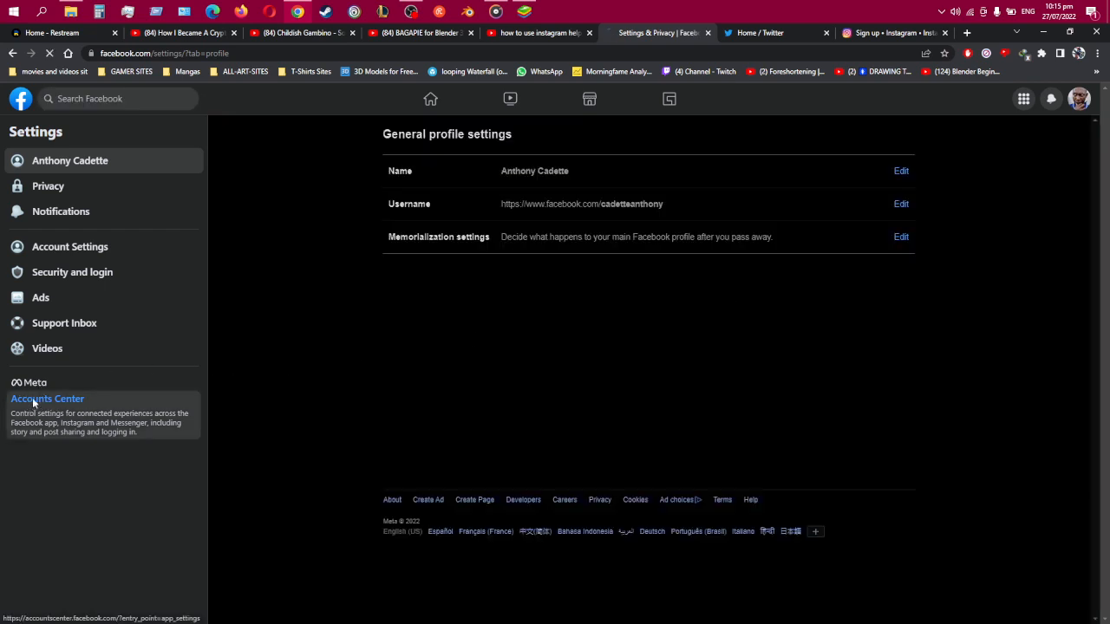
Start 'Add accounts' under Accounts & profiles, which spawns a new Instagram tab
click(47, 398)
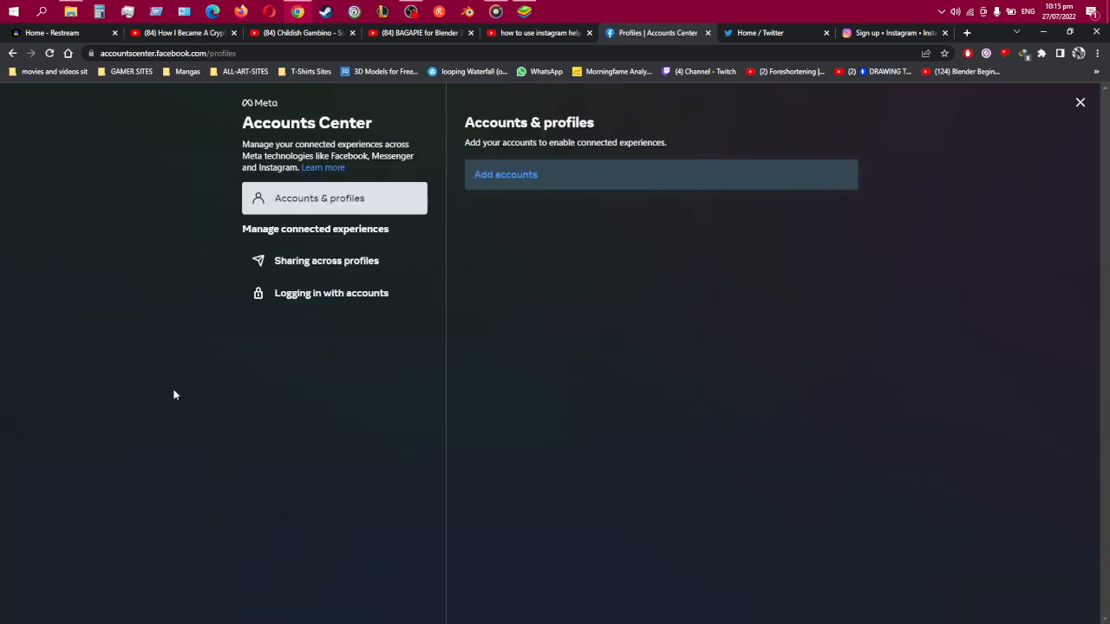
mouse_move(299, 244)
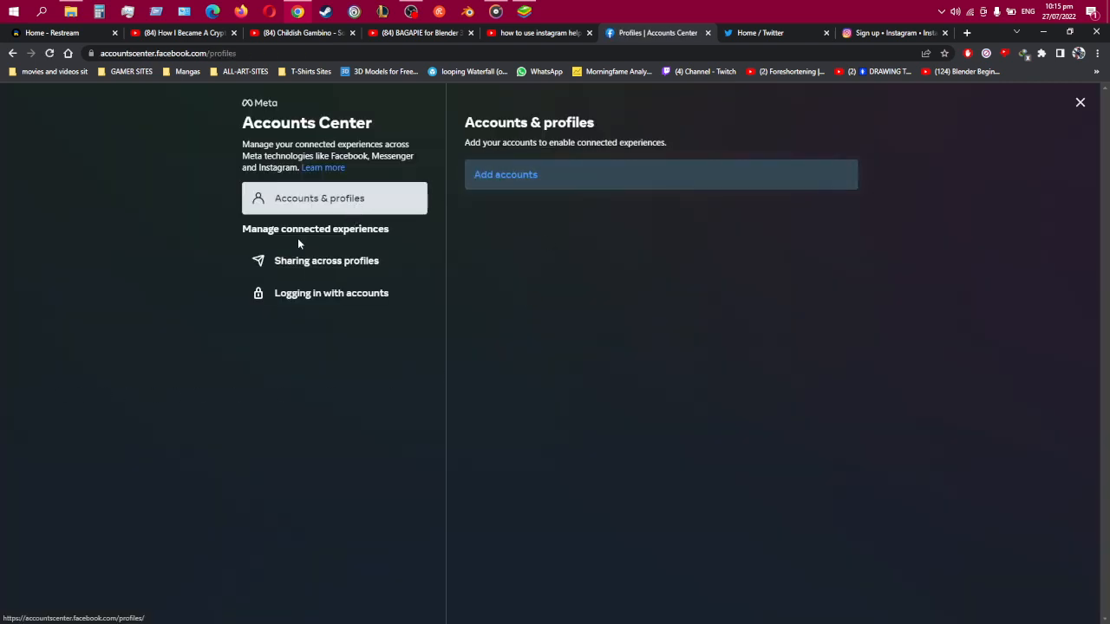
mouse_move(317, 245)
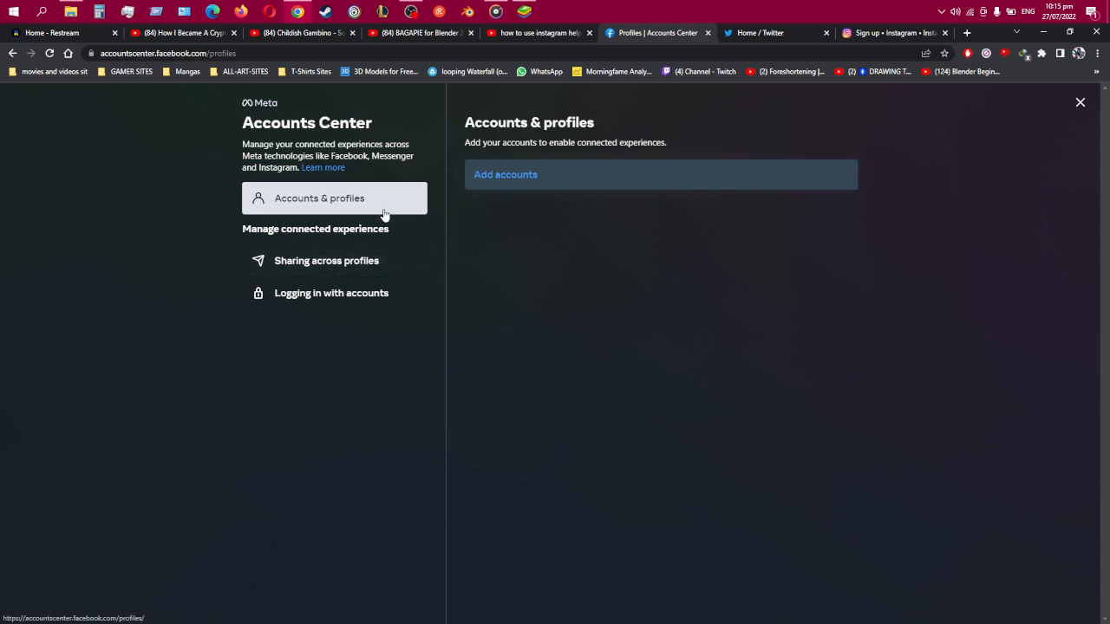
mouse_move(511, 179)
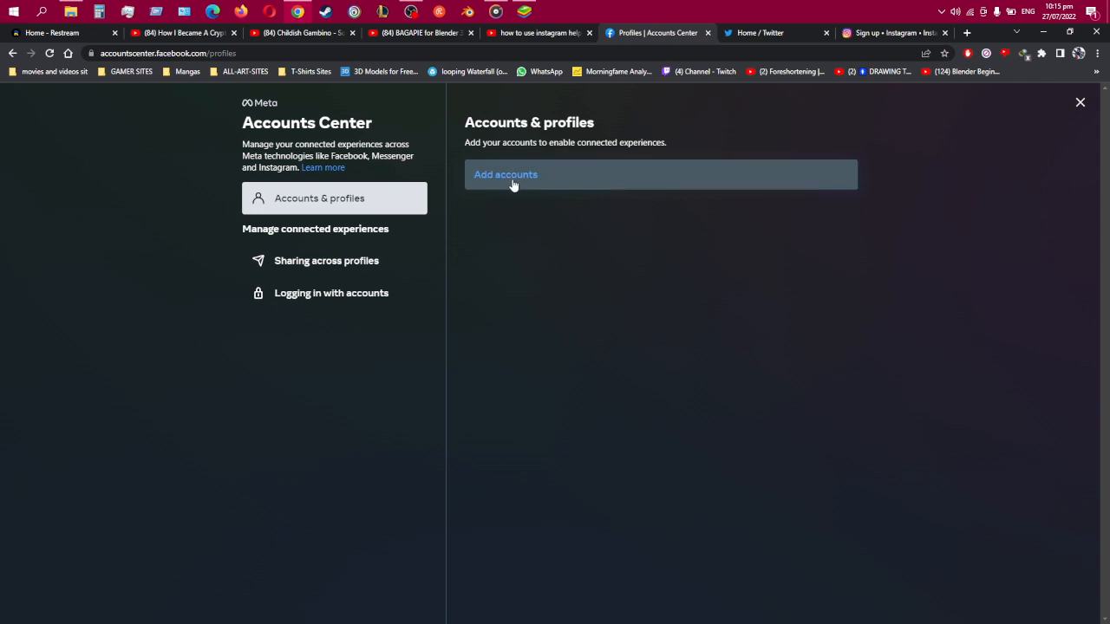
click(505, 174)
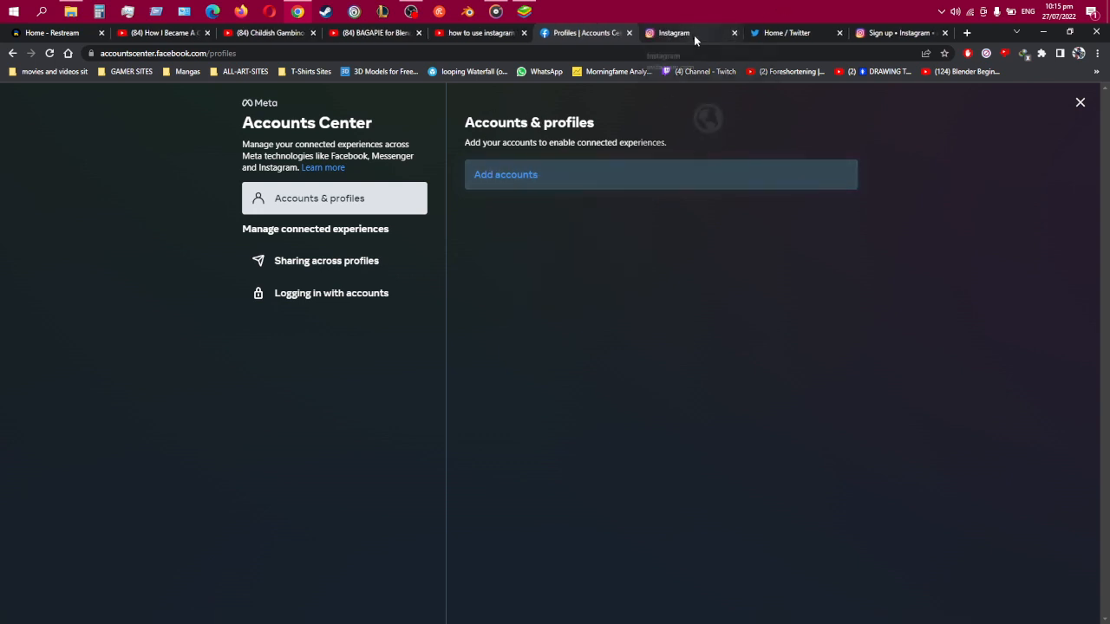
Submit the Instagram login in the new tab, get the incorrect-password error, and close that tab
click(674, 33)
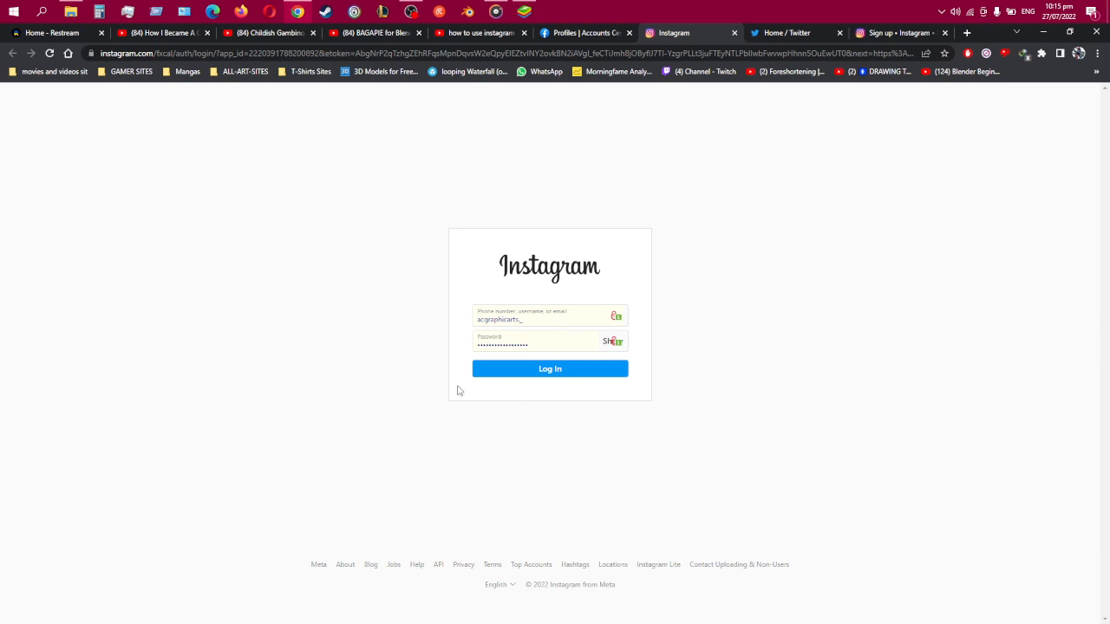
mouse_move(678, 386)
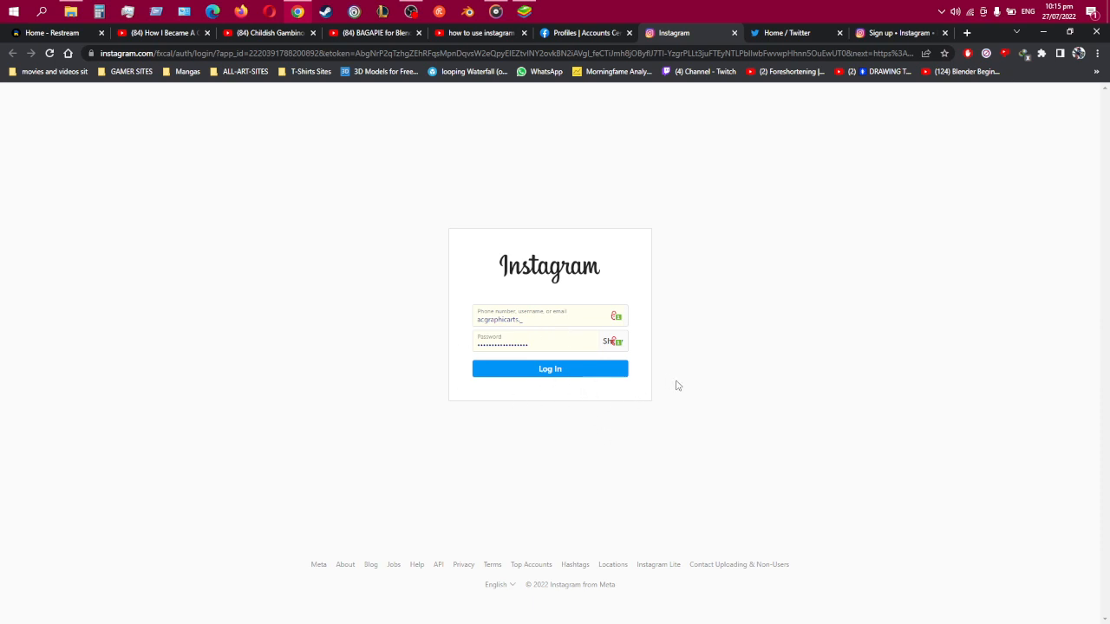
mouse_move(567, 380)
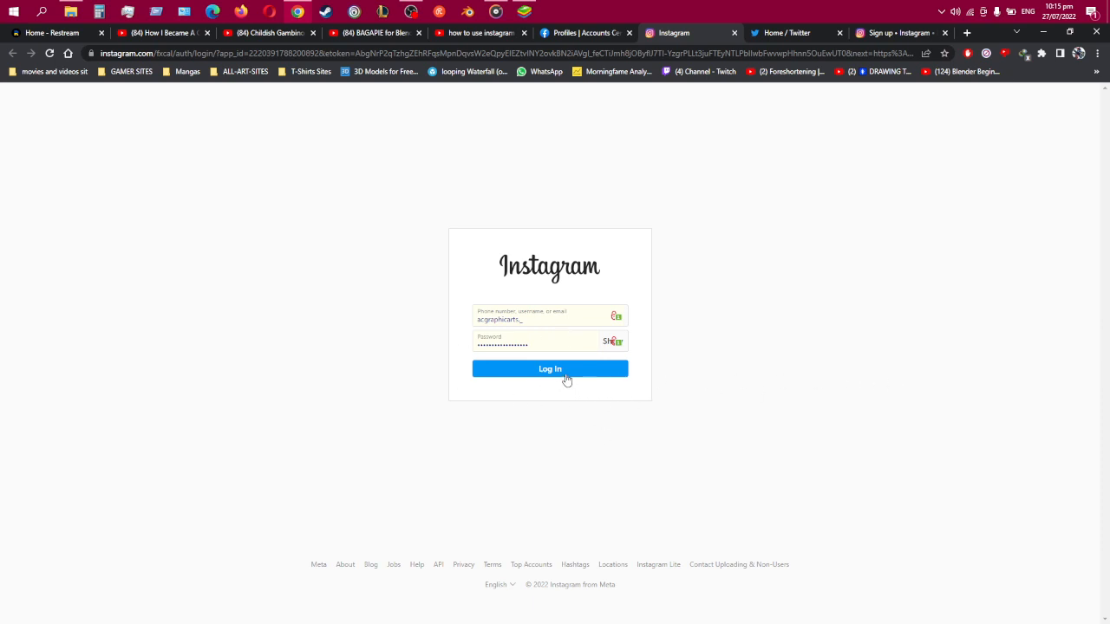
click(550, 369)
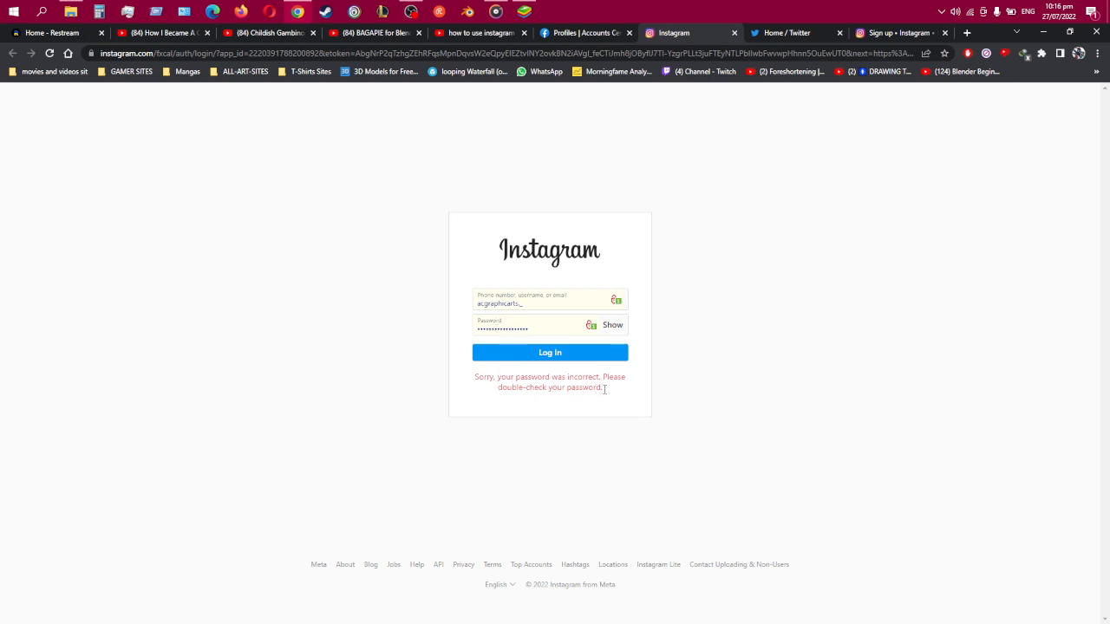
click(585, 32)
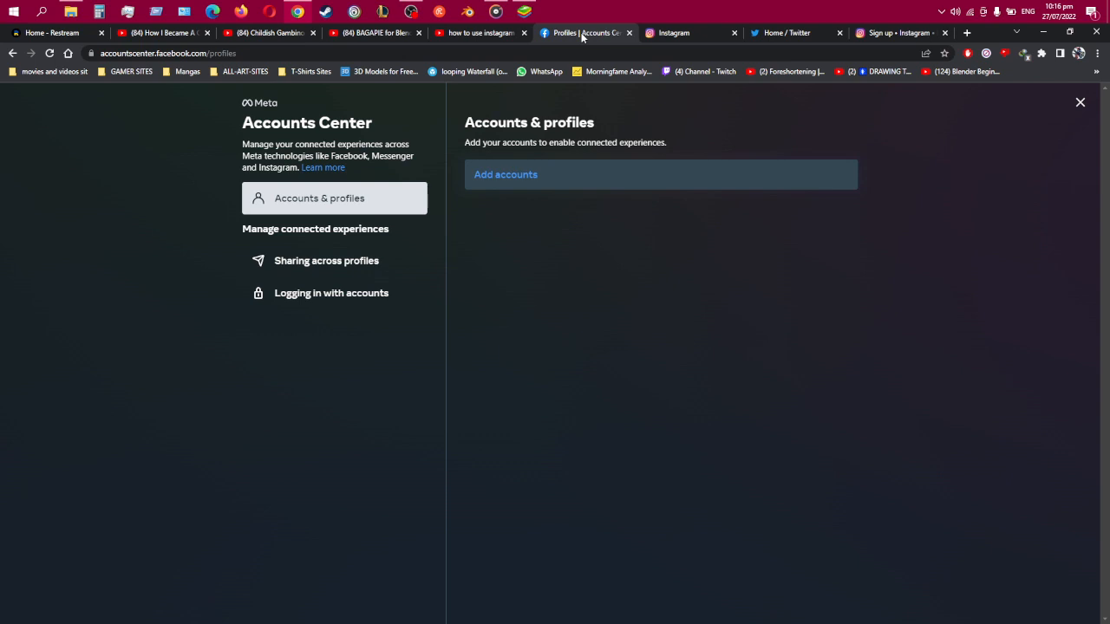
click(674, 33)
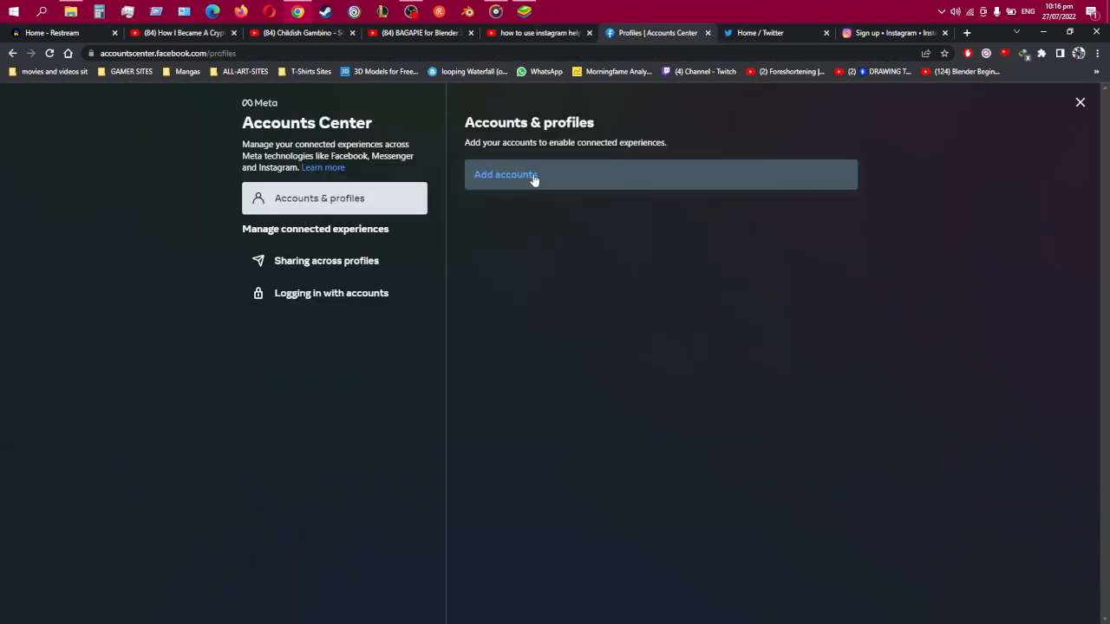
mouse_move(338, 261)
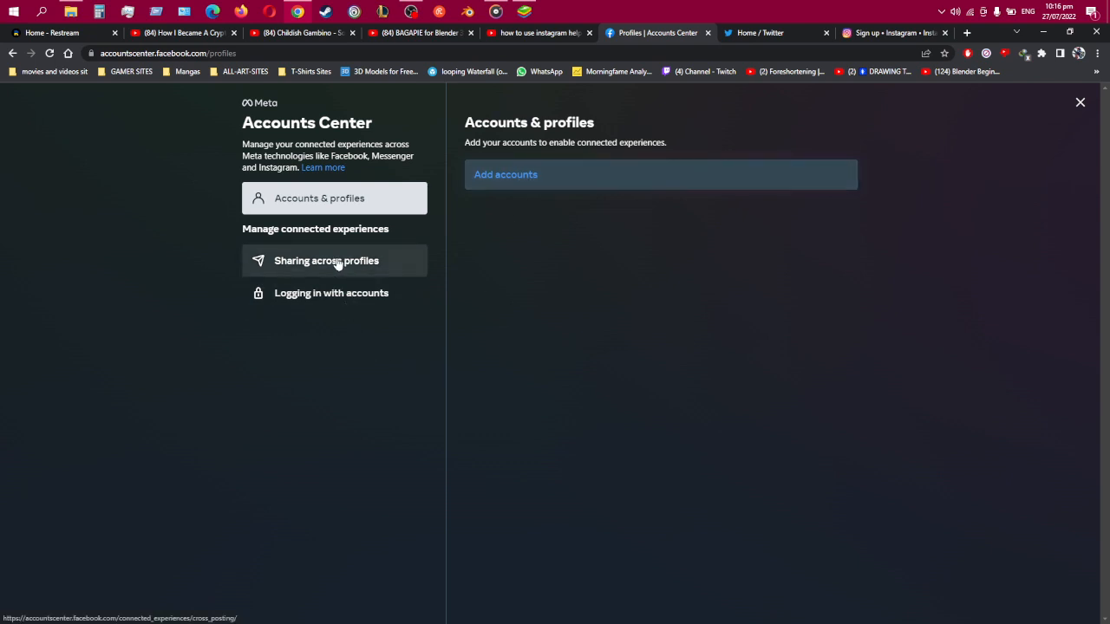
Add an account under Sharing across profiles and submit the Instagram login it brings up
click(326, 261)
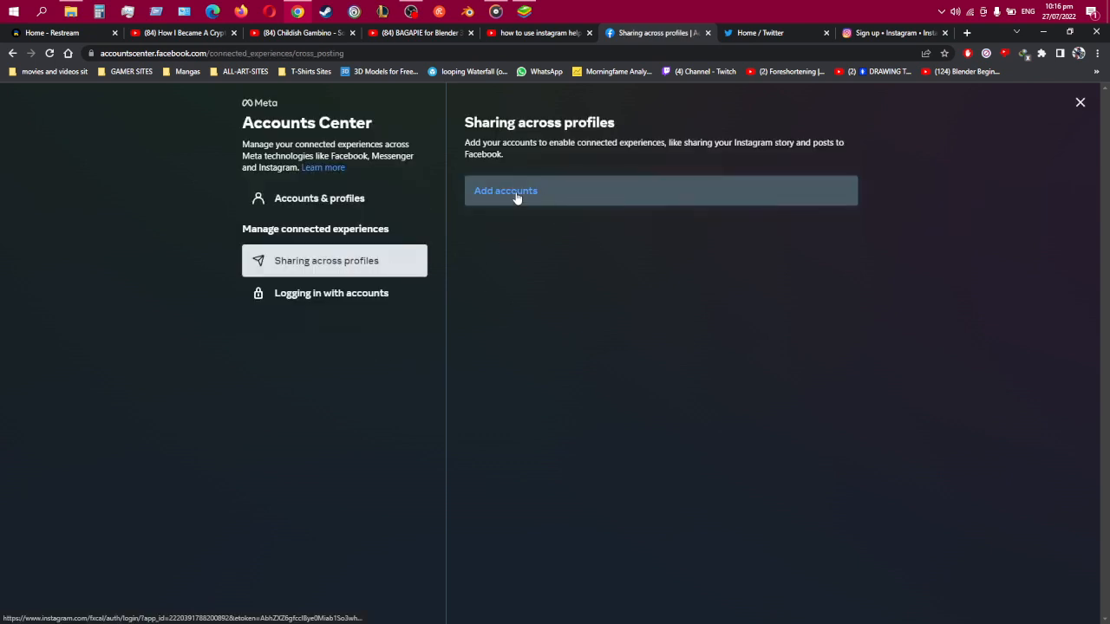
click(506, 191)
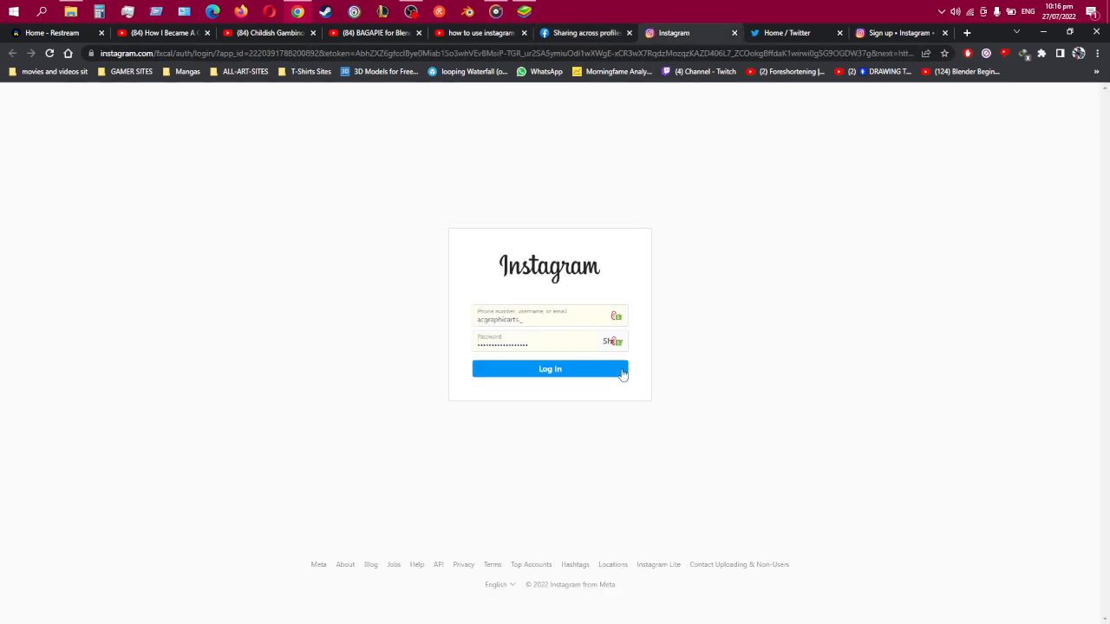
click(550, 369)
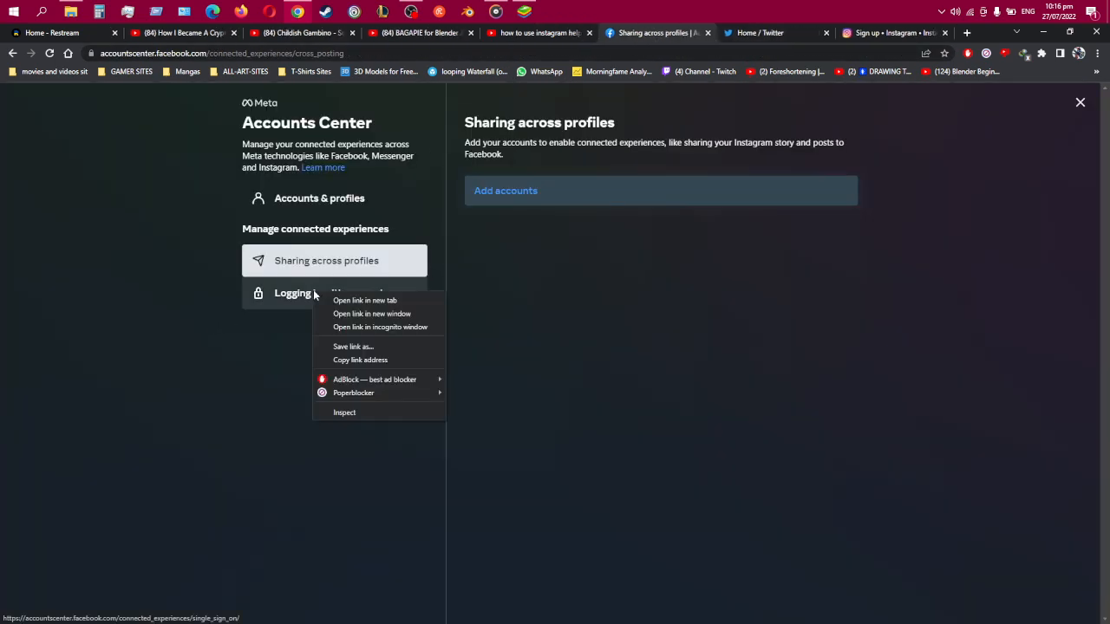
Add an account under Logging in with accounts and switch to the resulting Instagram login tab
click(365, 300)
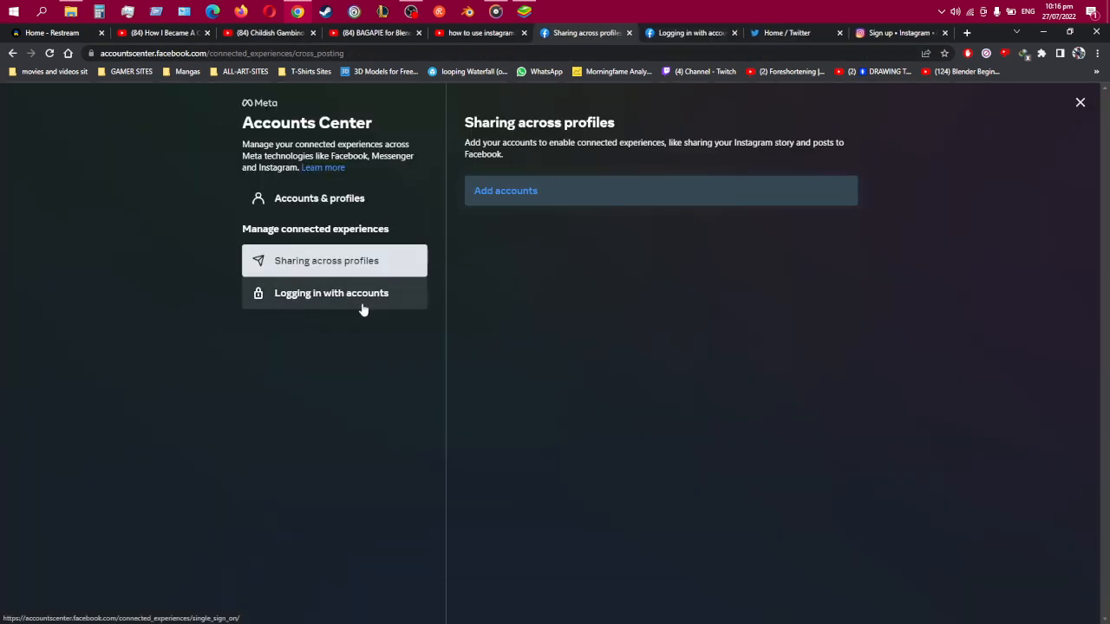
click(331, 293)
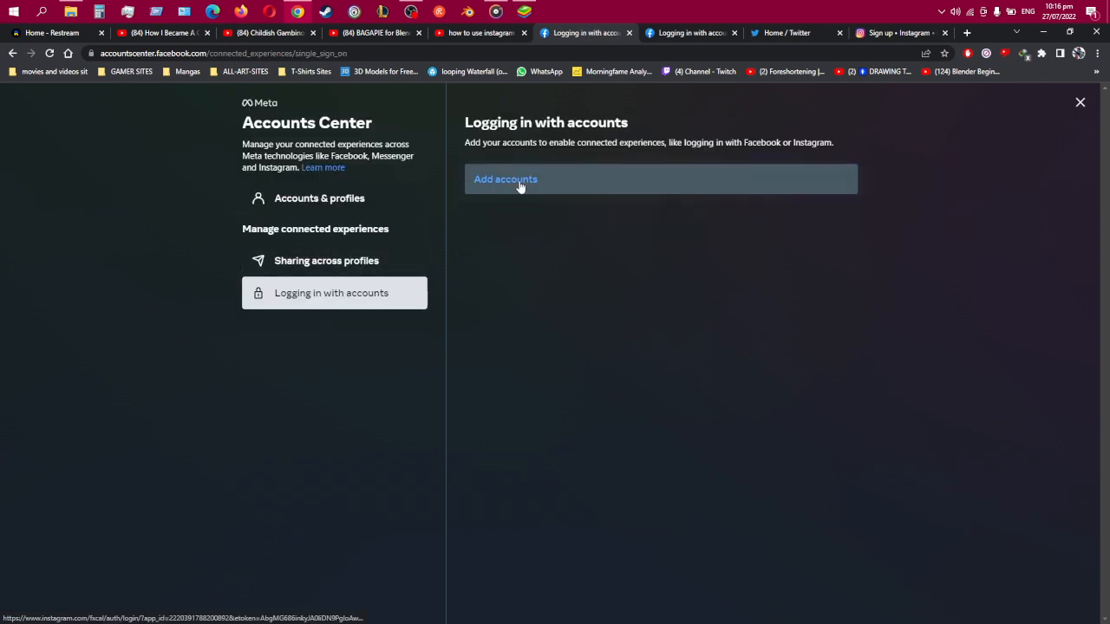
click(506, 178)
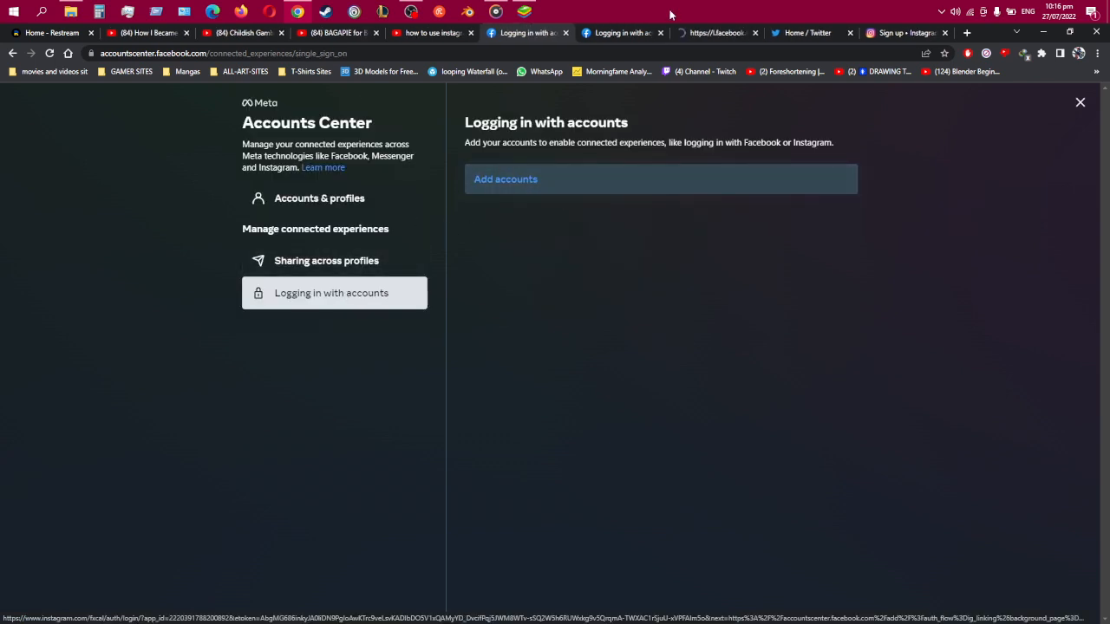
click(623, 33)
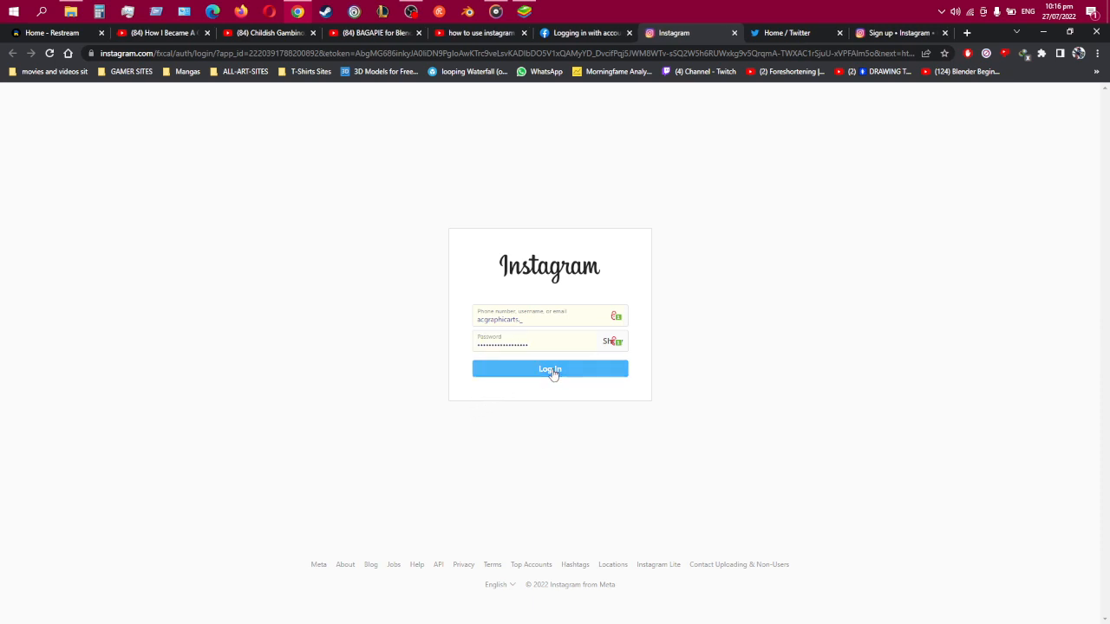
Submit the prefilled Instagram login, which fails with the incorrect-password error
click(549, 369)
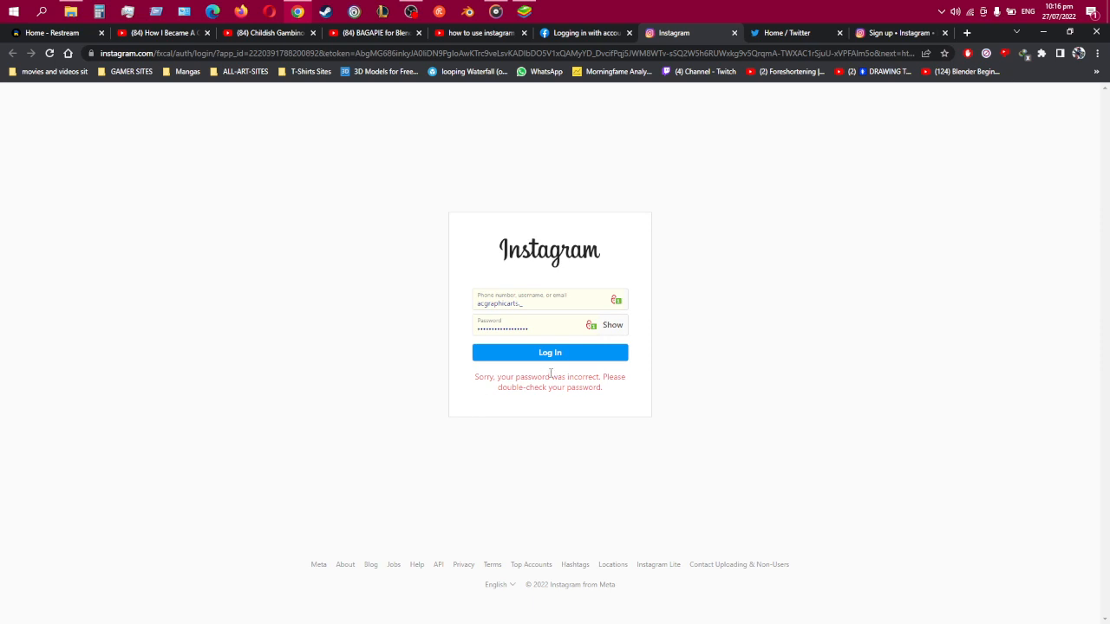
mouse_move(650, 66)
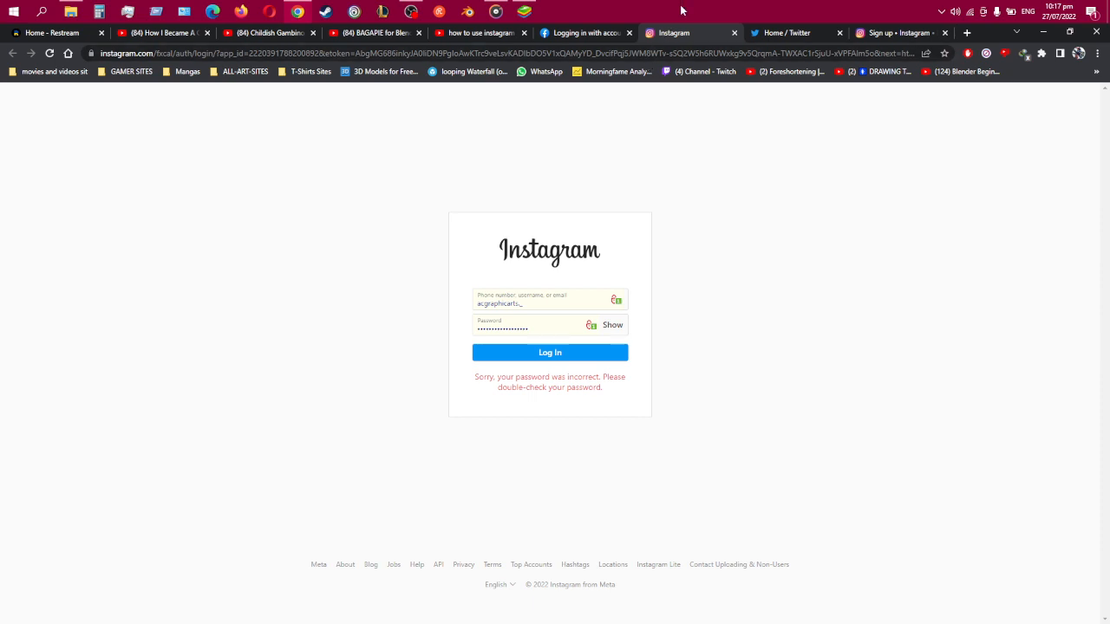
mouse_move(679, 13)
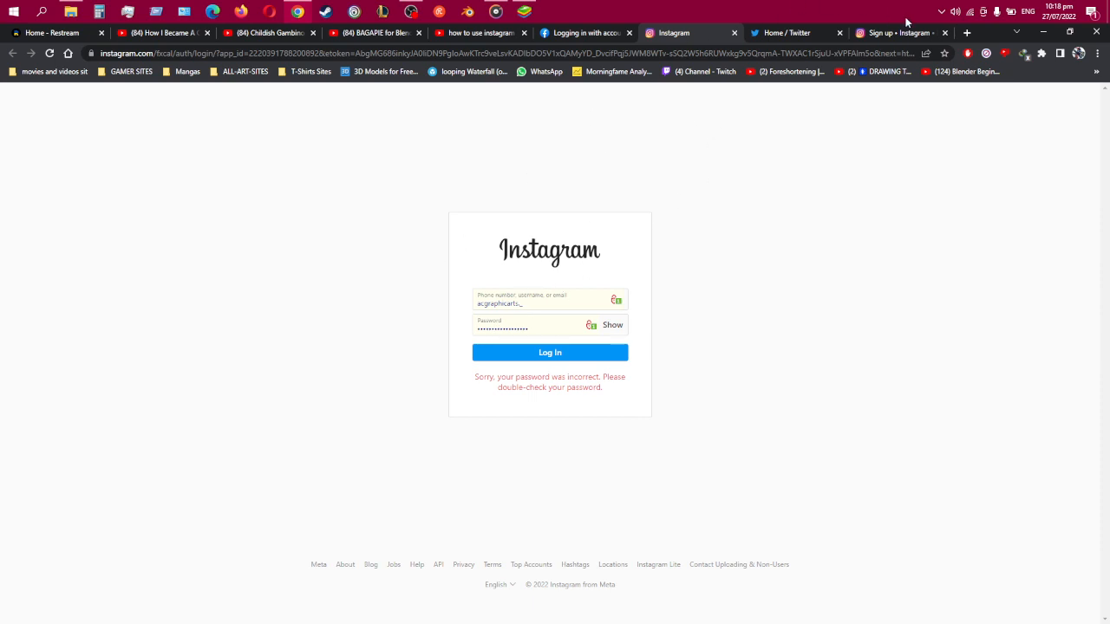
Leave the failed login tab and return to the artist's logged-out profile page
click(789, 33)
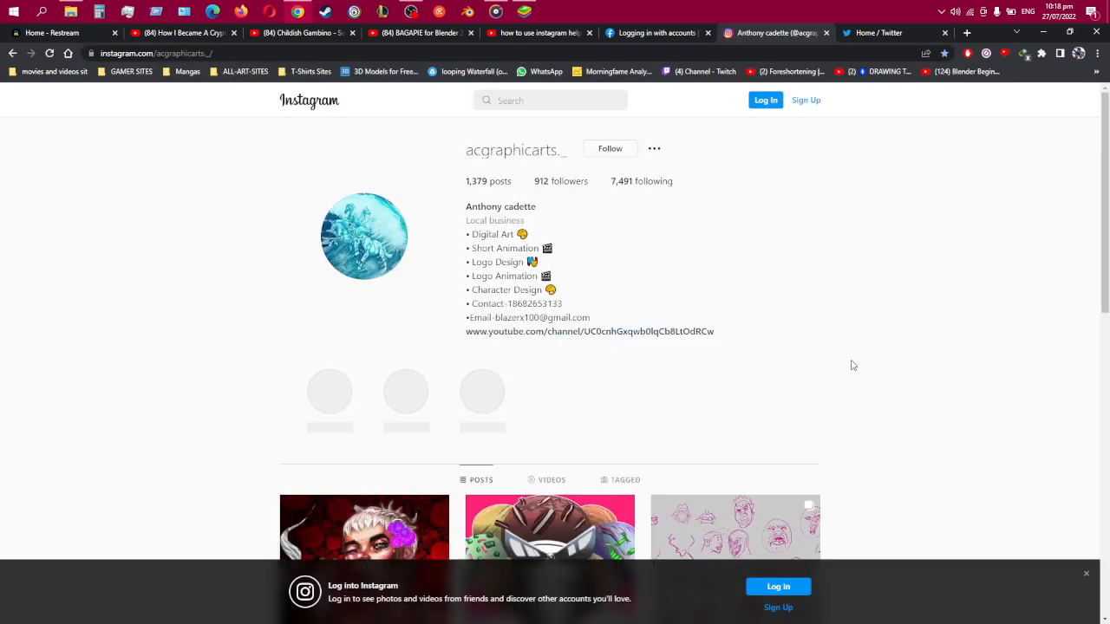
mouse_move(770, 127)
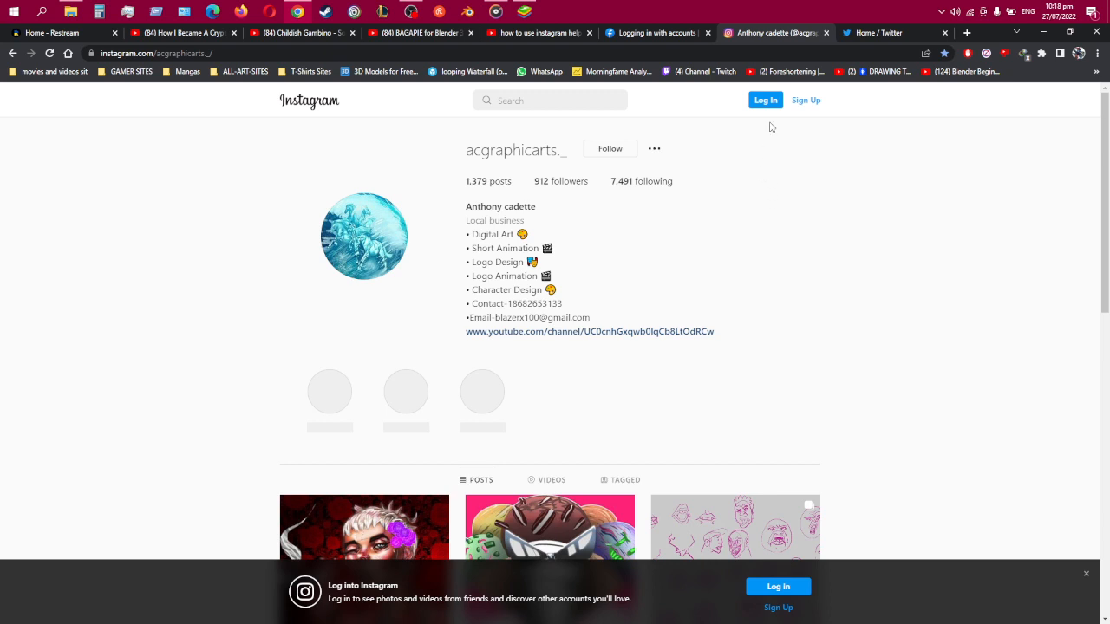
mouse_move(716, 129)
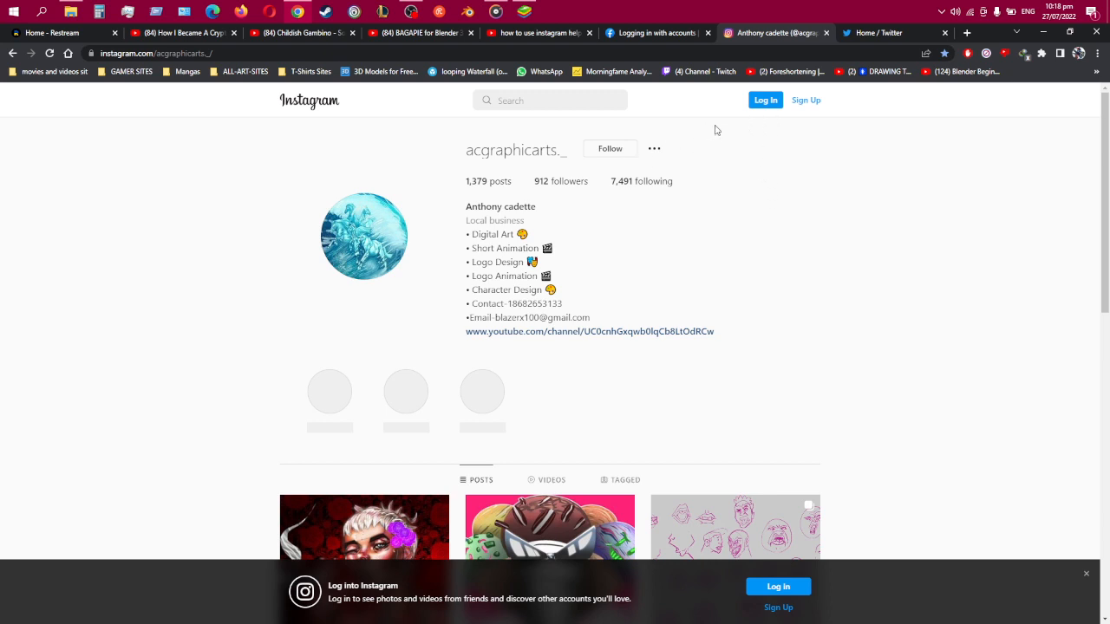
mouse_move(771, 111)
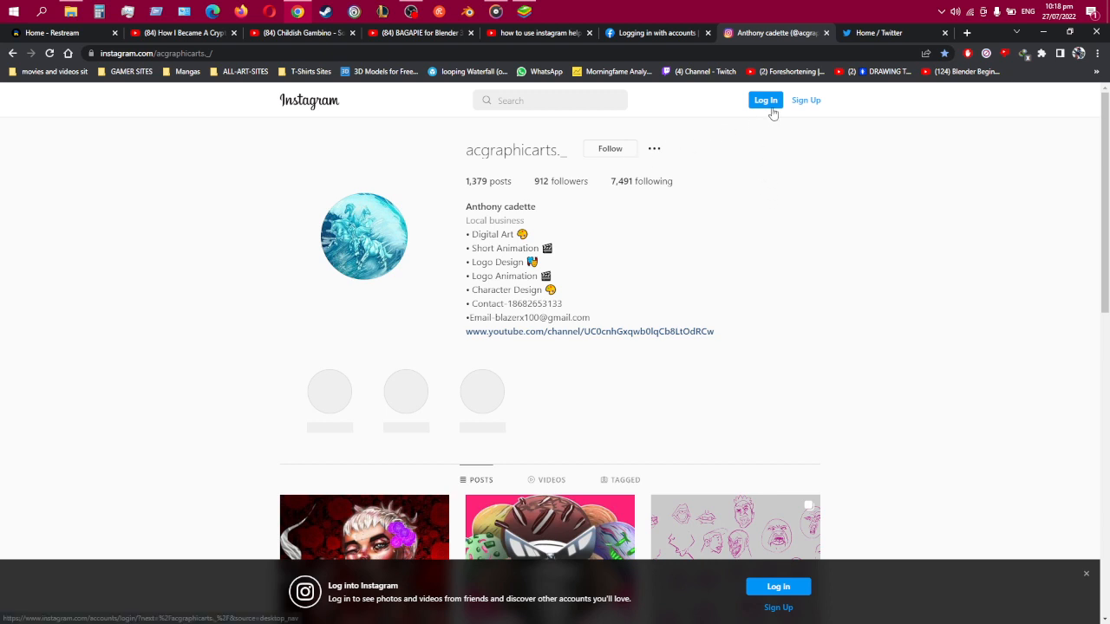
Reach Instagram's standard login page from the profile, with username and saved password prefilled
click(765, 99)
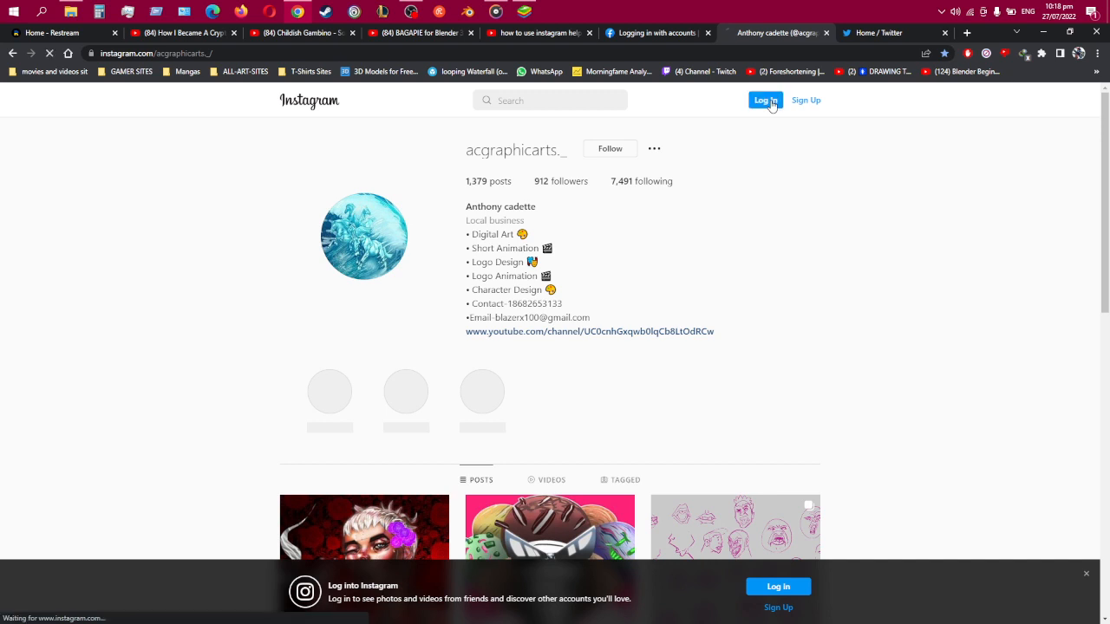
click(765, 100)
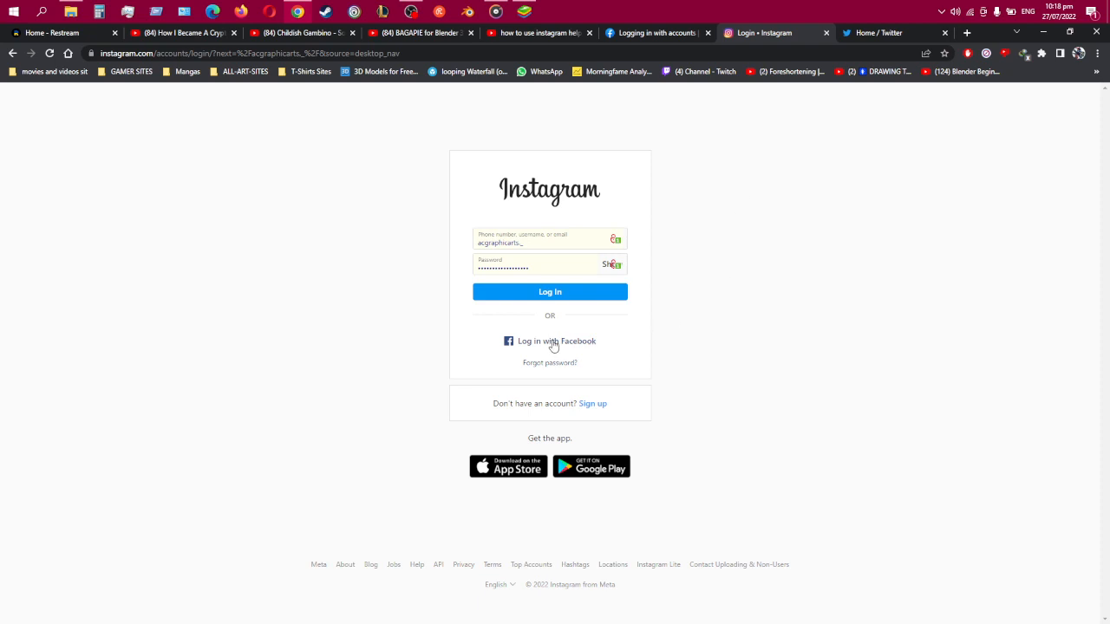
mouse_move(553, 328)
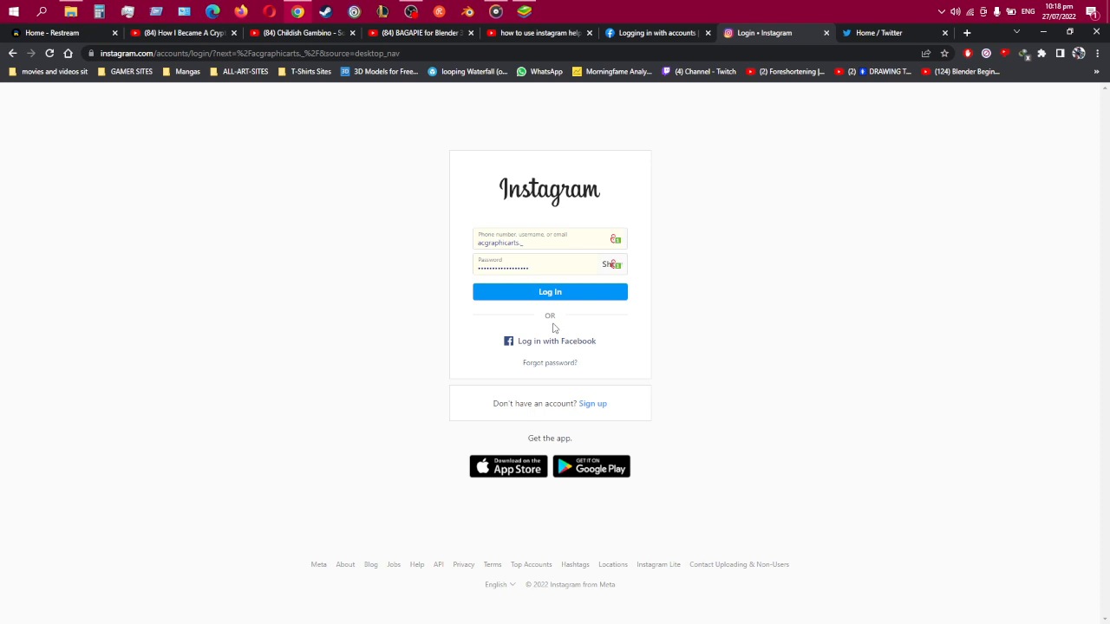
mouse_move(587, 242)
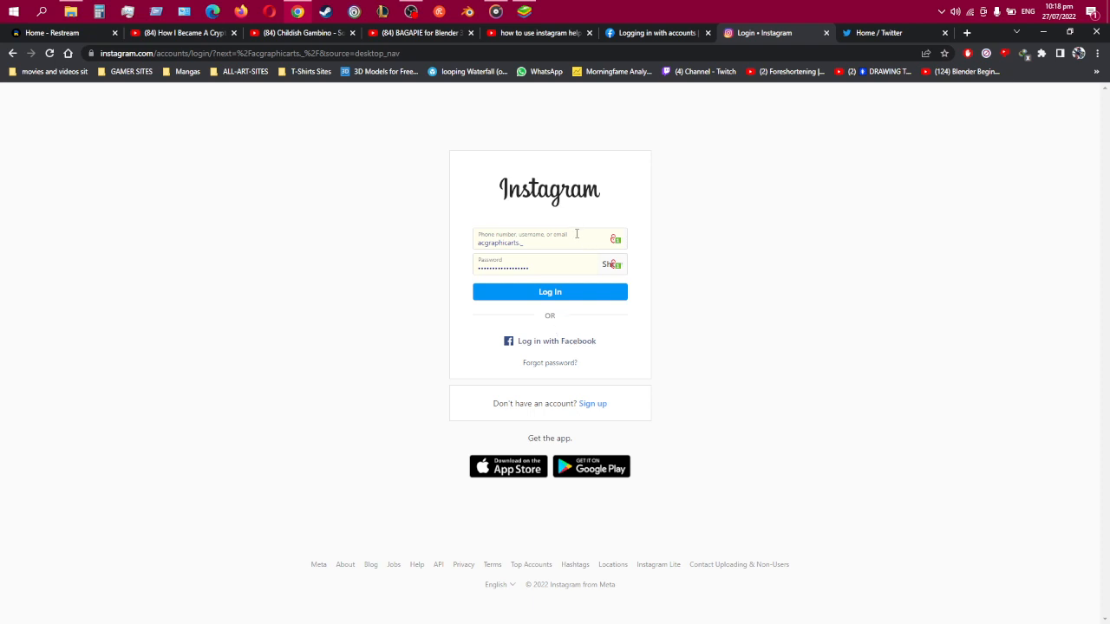
mouse_move(454, 285)
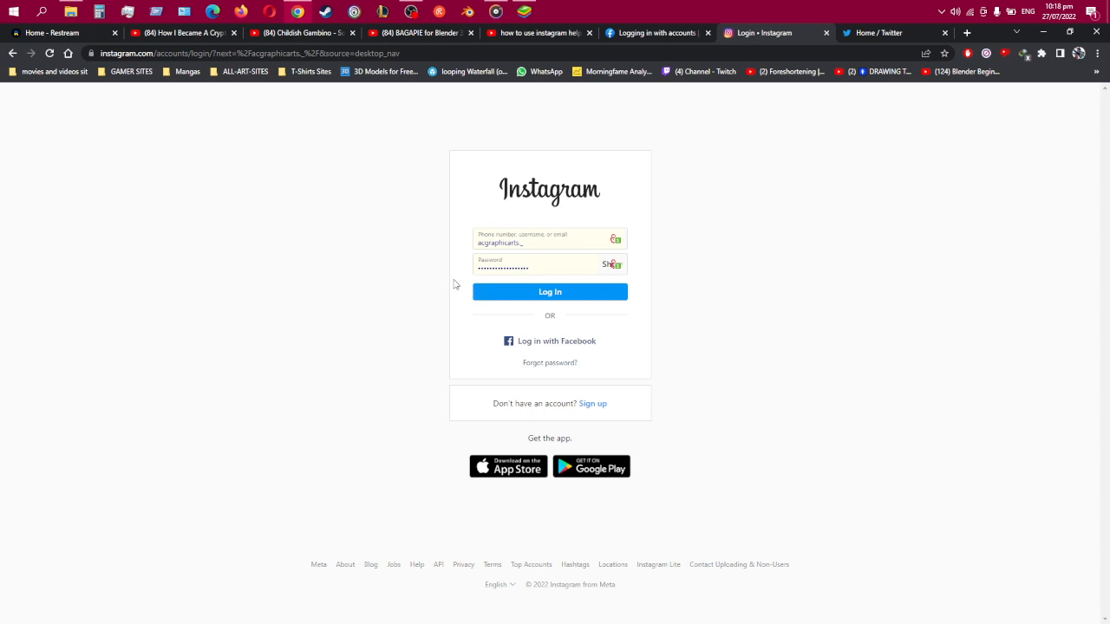
mouse_move(426, 272)
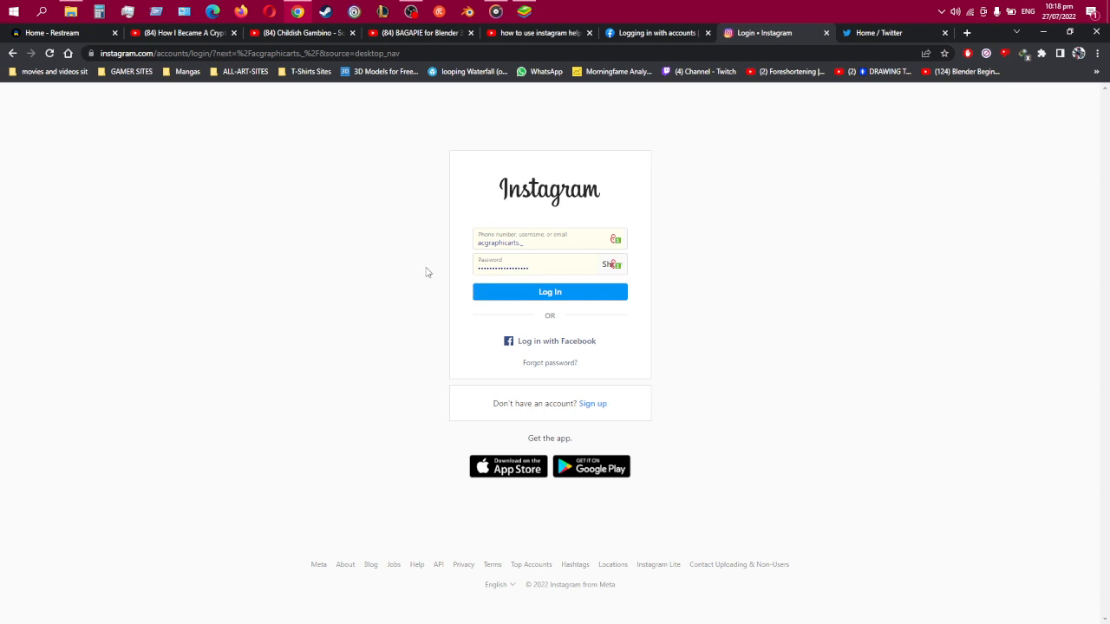
mouse_move(422, 265)
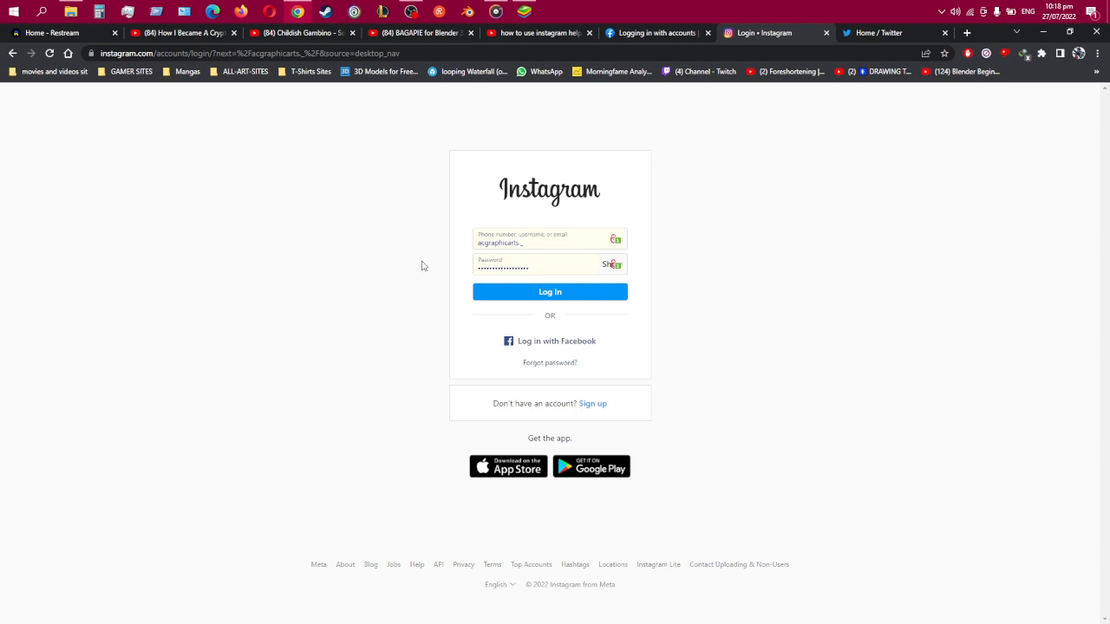
mouse_move(531, 195)
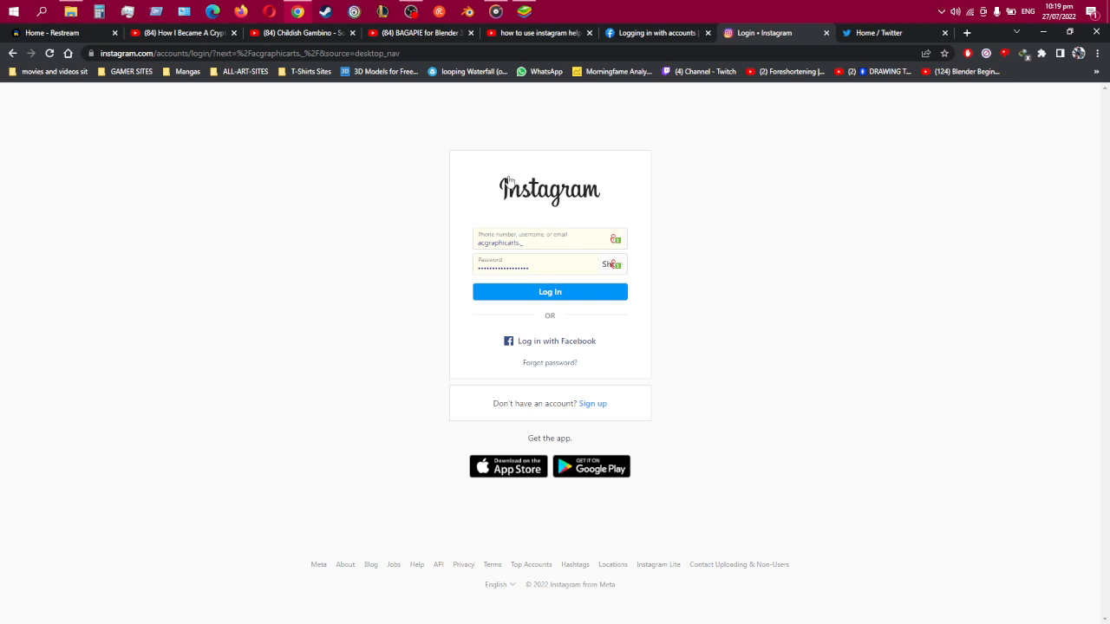
mouse_move(597, 125)
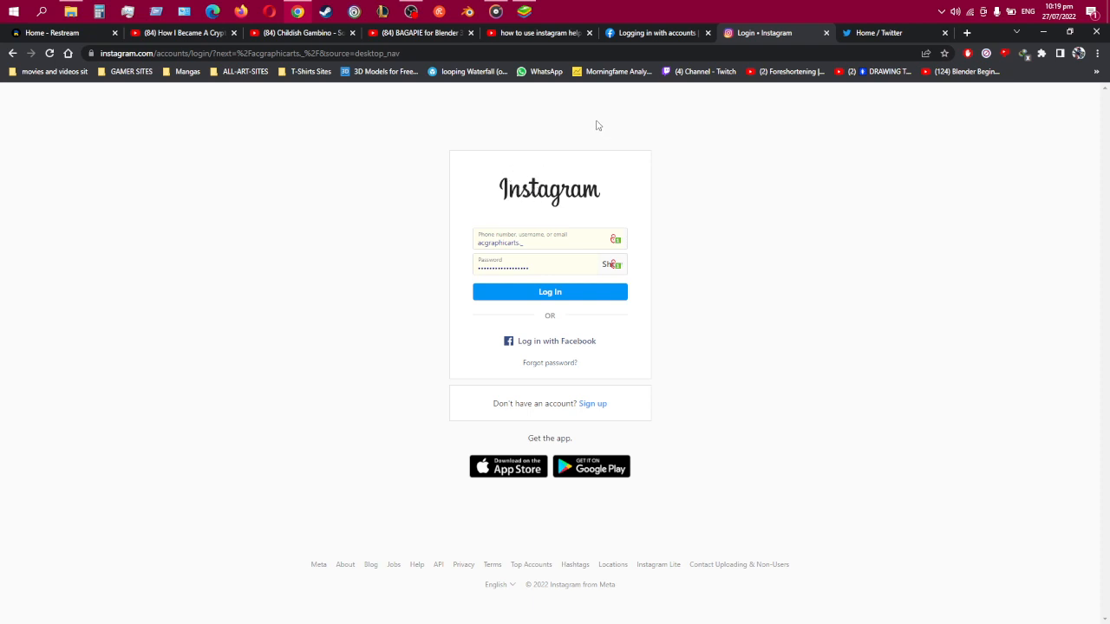
mouse_move(421, 33)
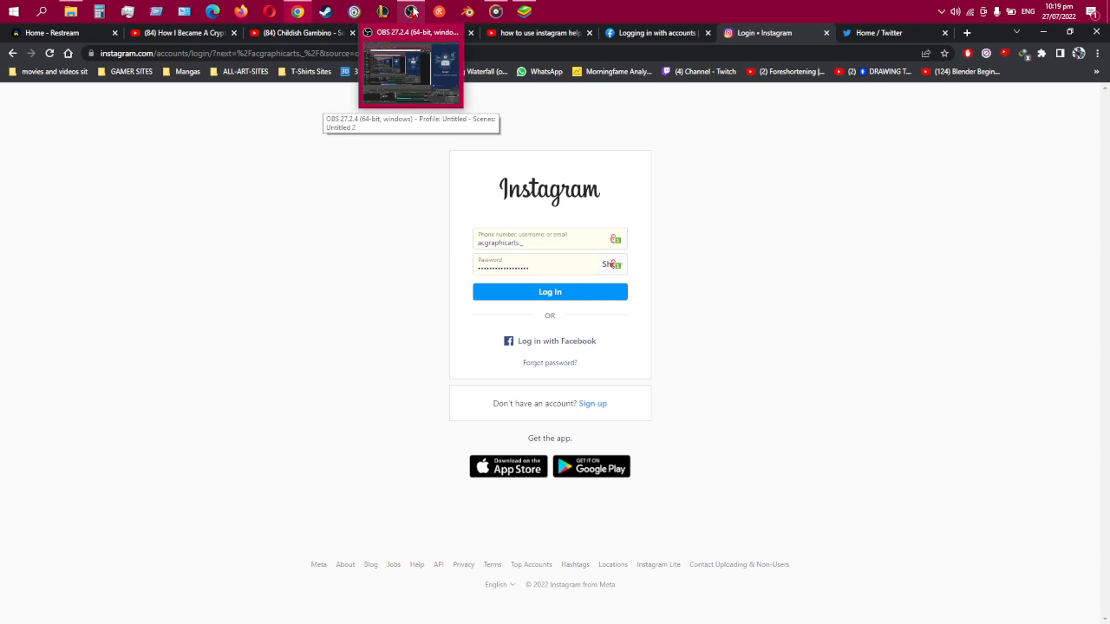
mouse_move(412, 10)
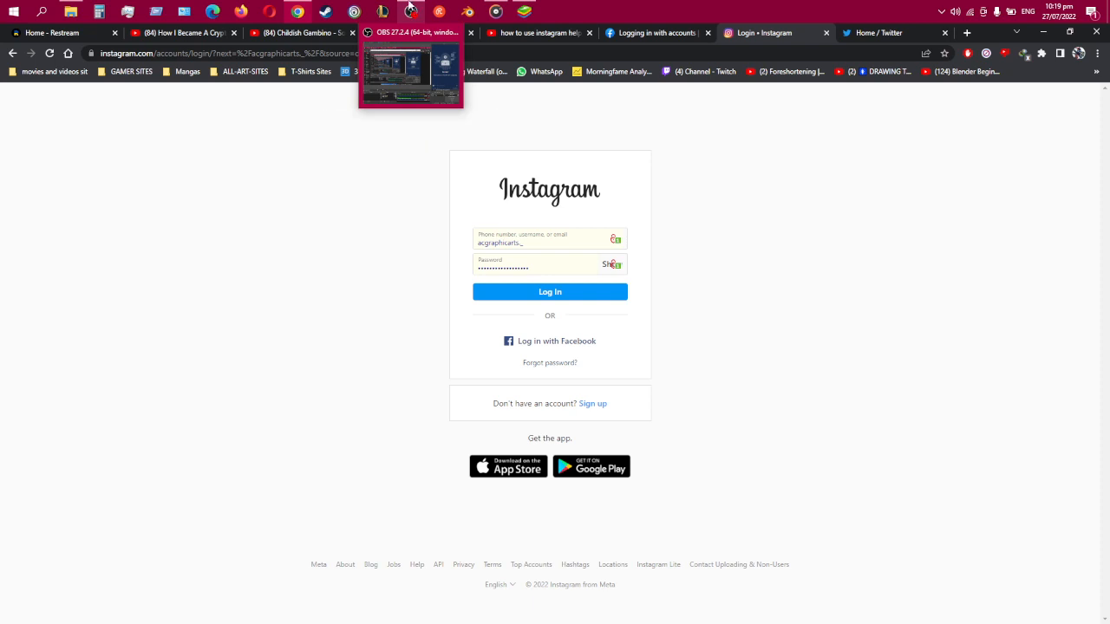
mouse_move(748, 6)
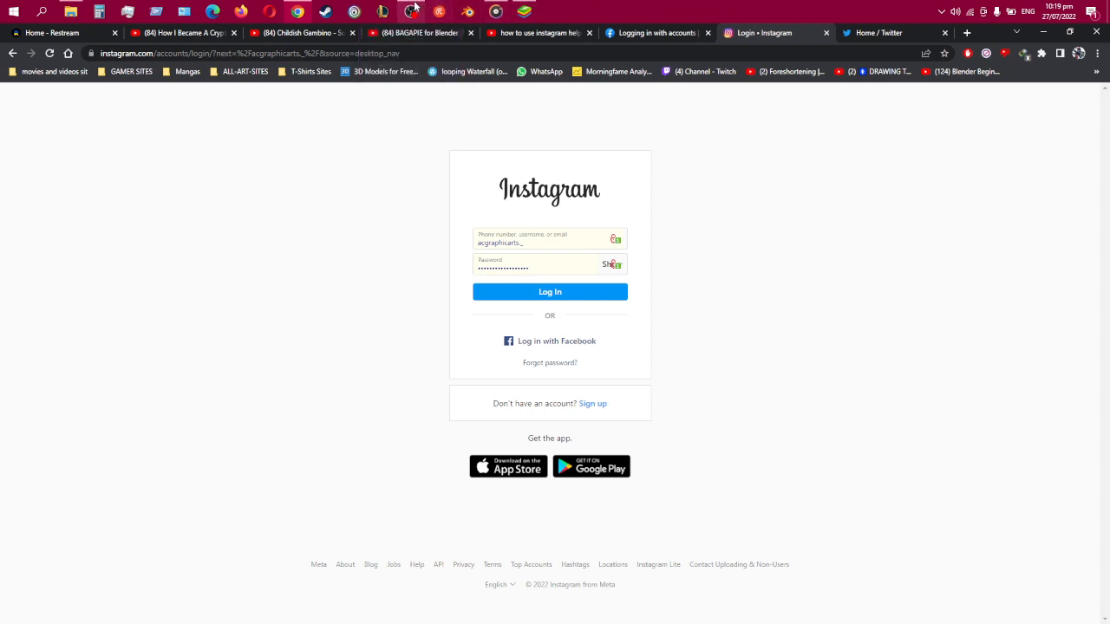
mouse_move(411, 10)
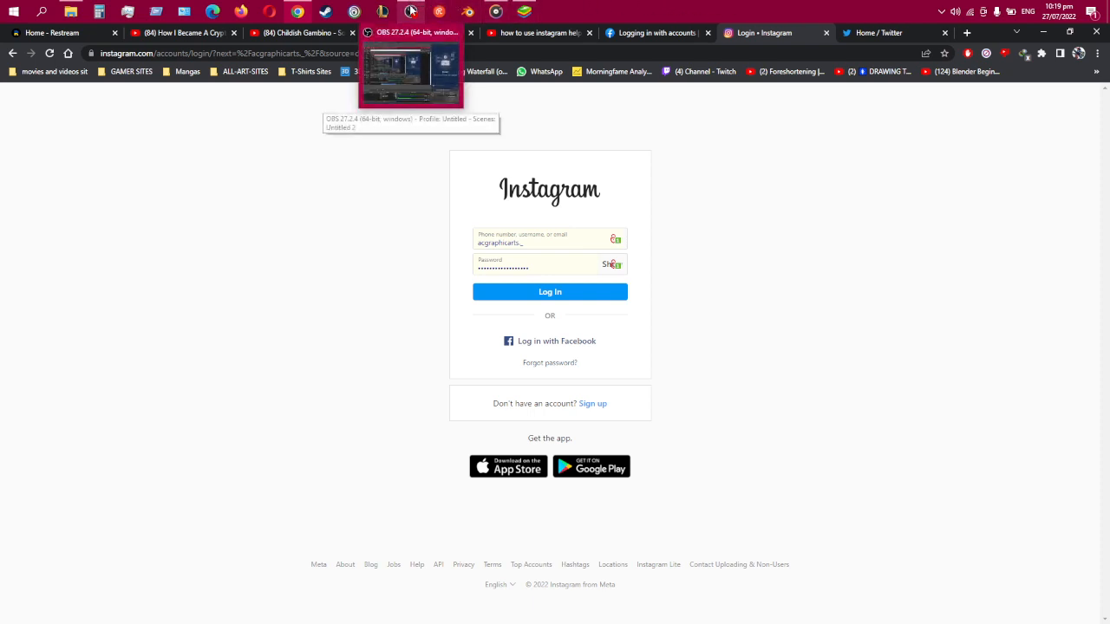